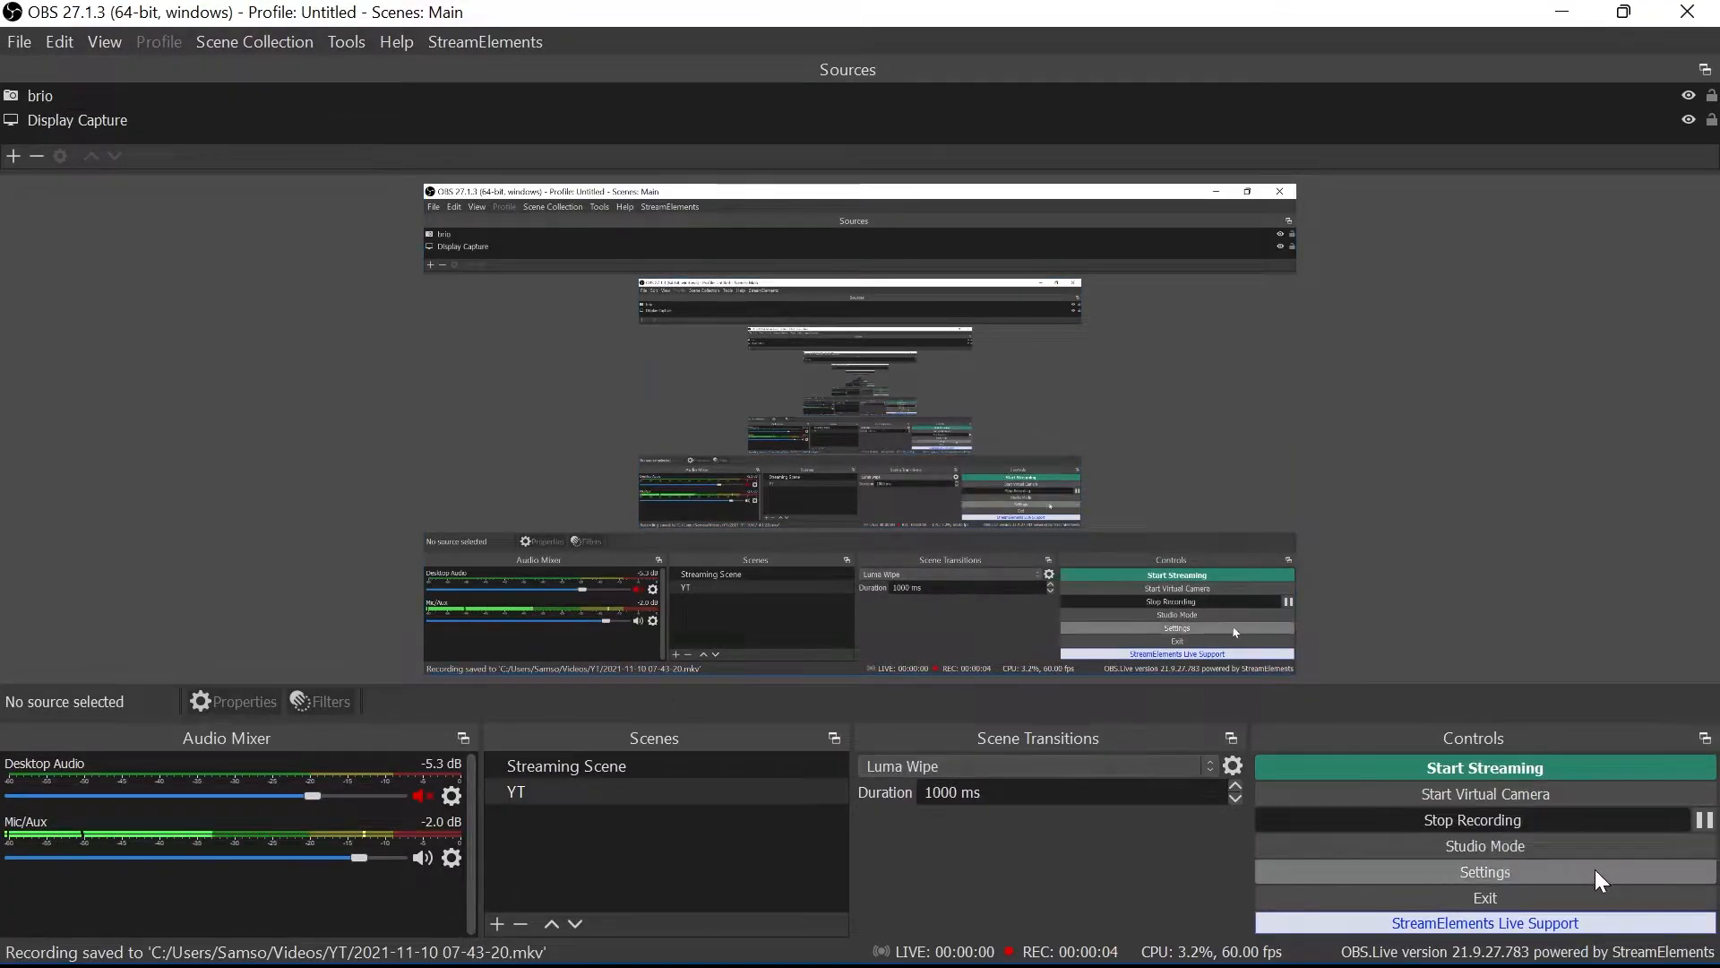
Confirm Microphone (Yeti Classic) as the Mic/Auxiliary audio device in Audio settings.
{"action": "left_click", "coordinate": [1484, 871]}
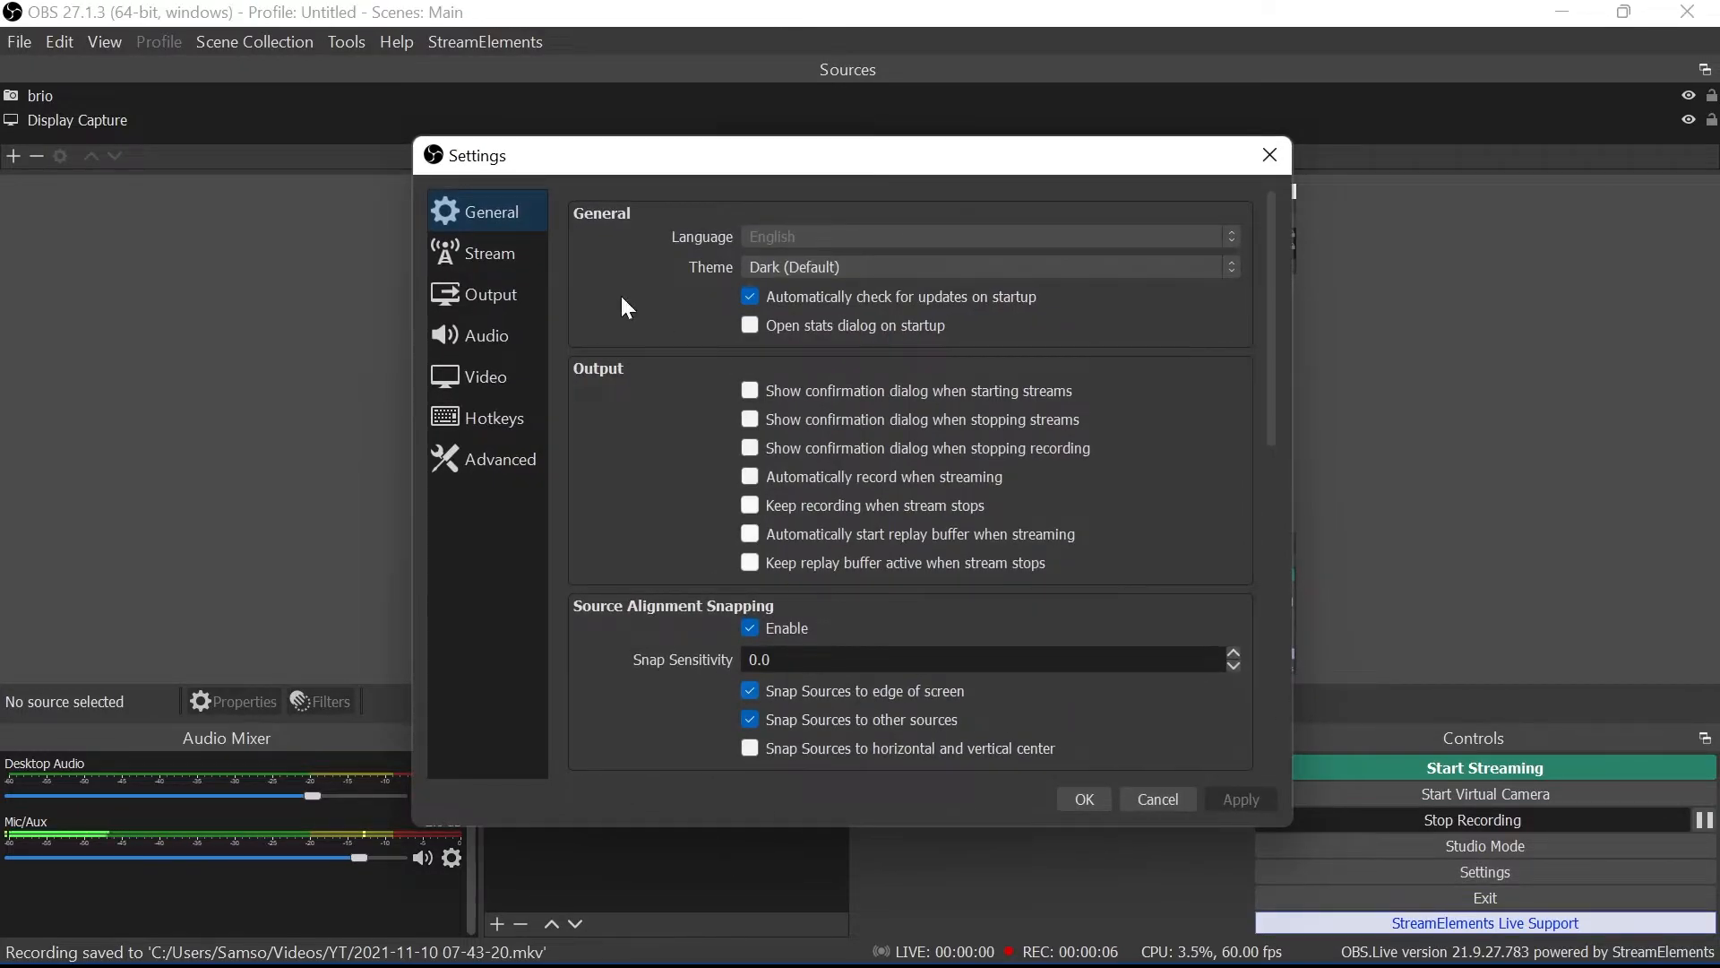
{"action": "left_click", "coordinate": [488, 334]}
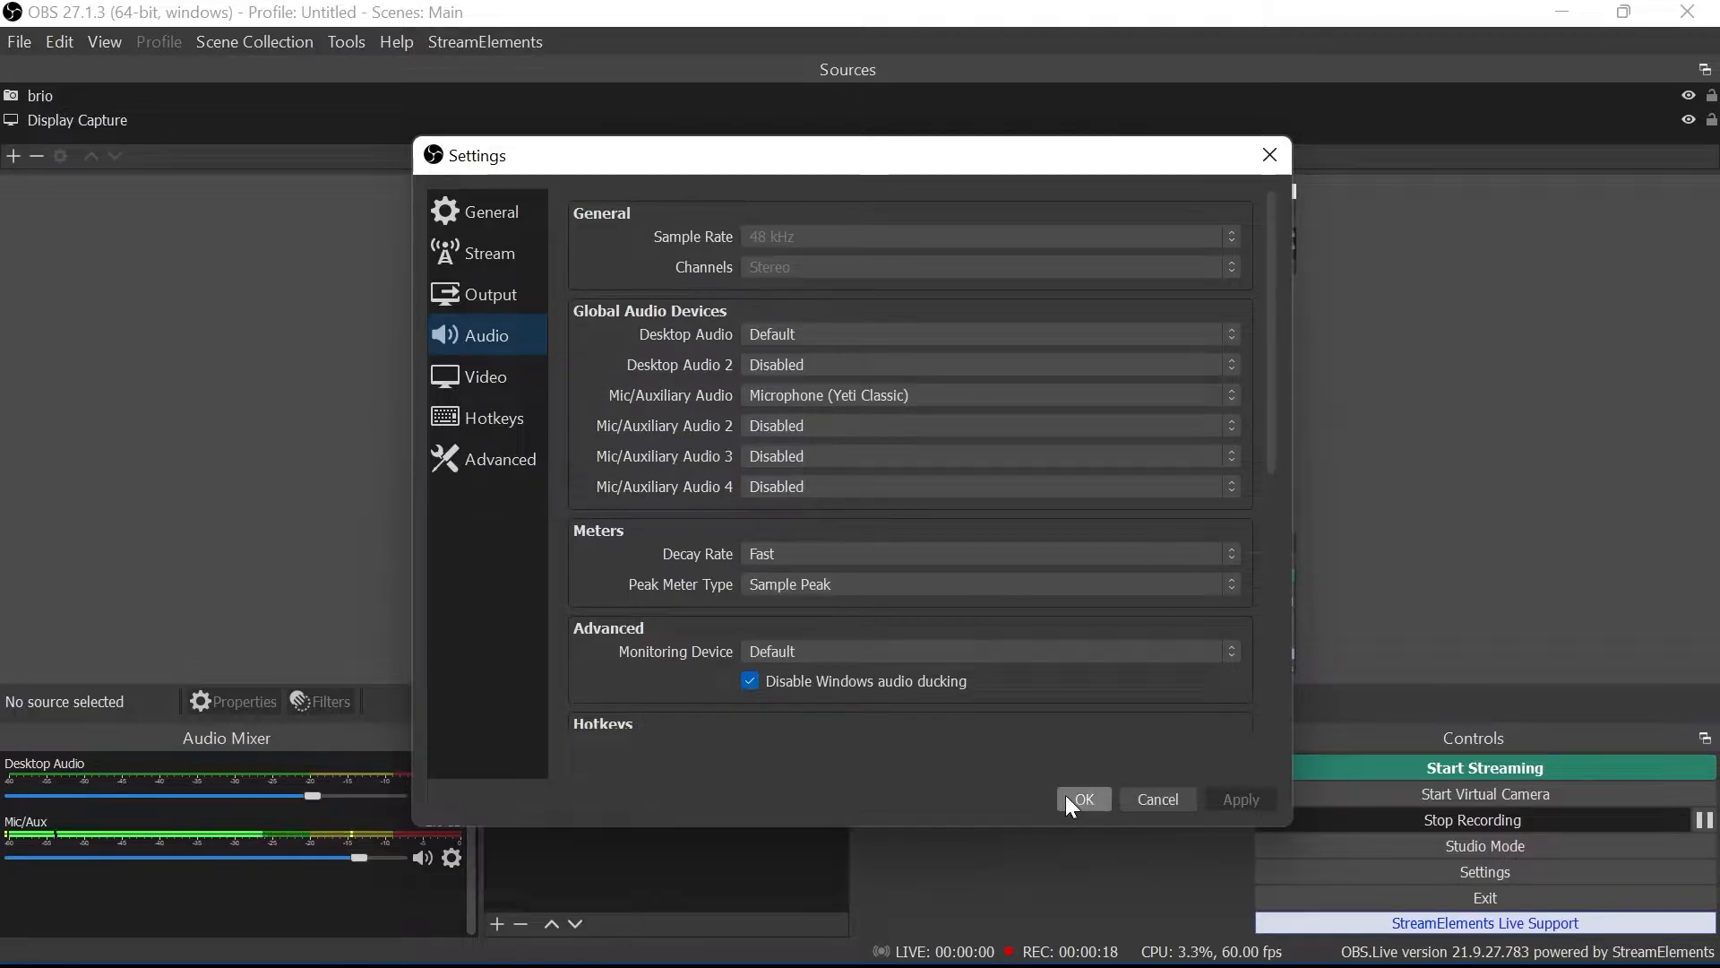
{"action": "left_click", "coordinate": [1081, 798]}
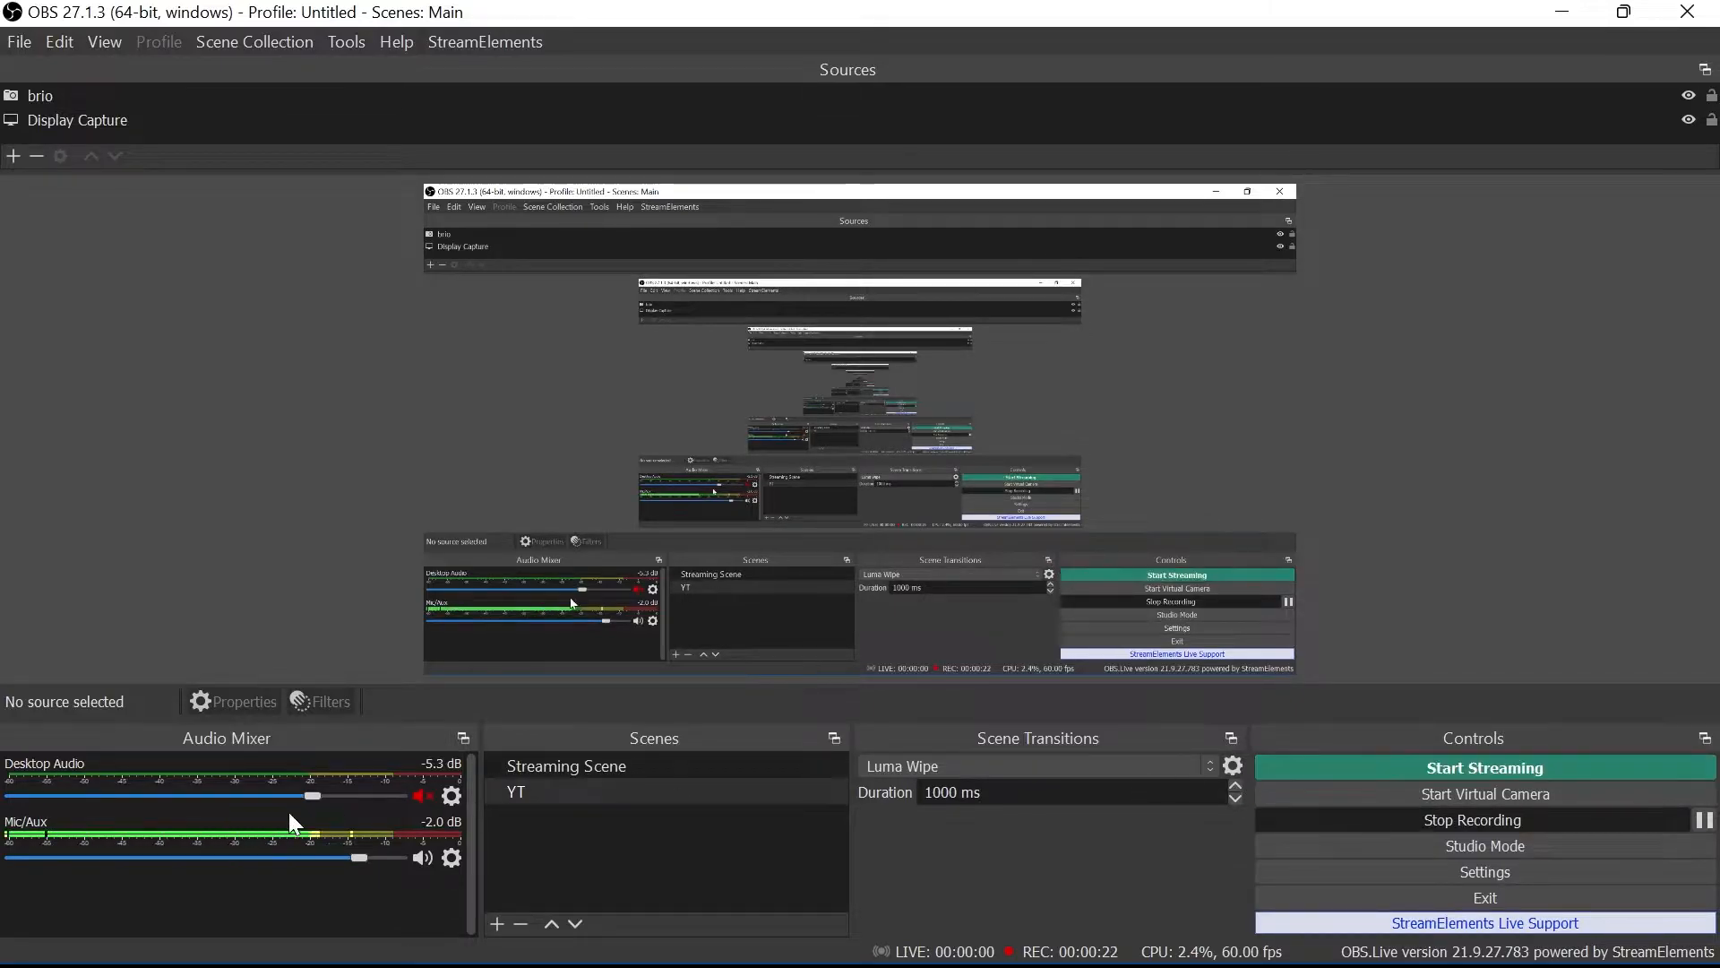
{"action": "mouse_move", "coordinate": [406, 845]}
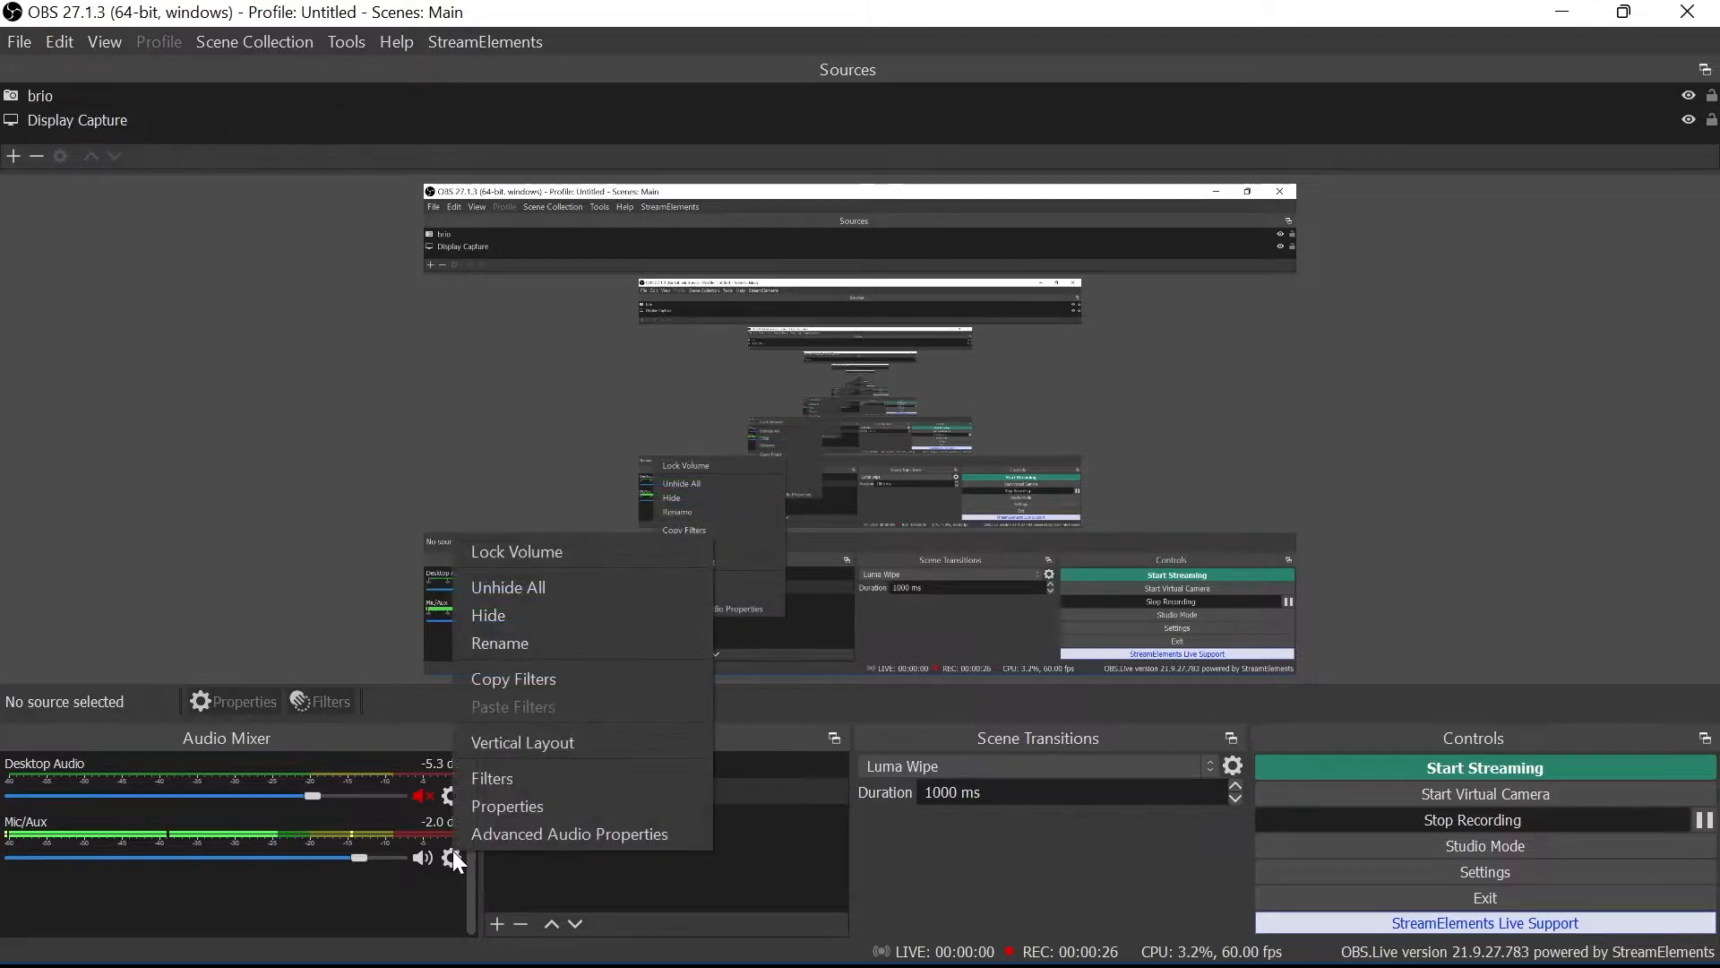
Open the Mic/Aux filters window and view the list of addable filters.
{"action": "left_click", "coordinate": [491, 778]}
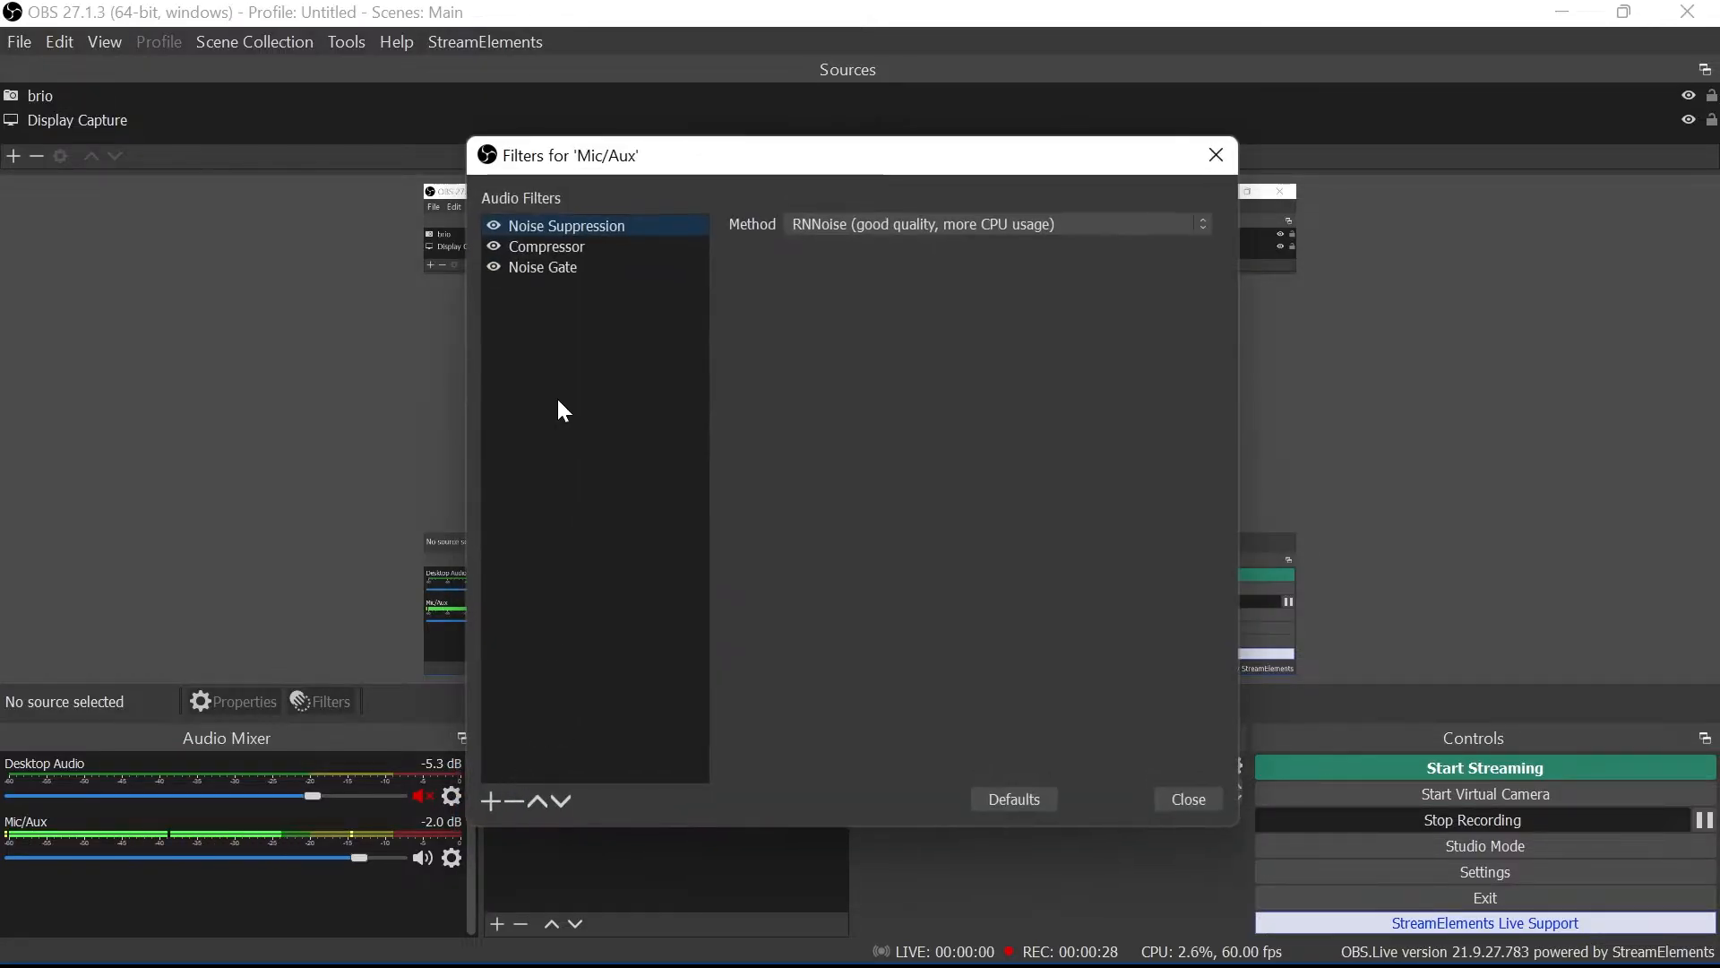
{"action": "left_click", "coordinate": [489, 801]}
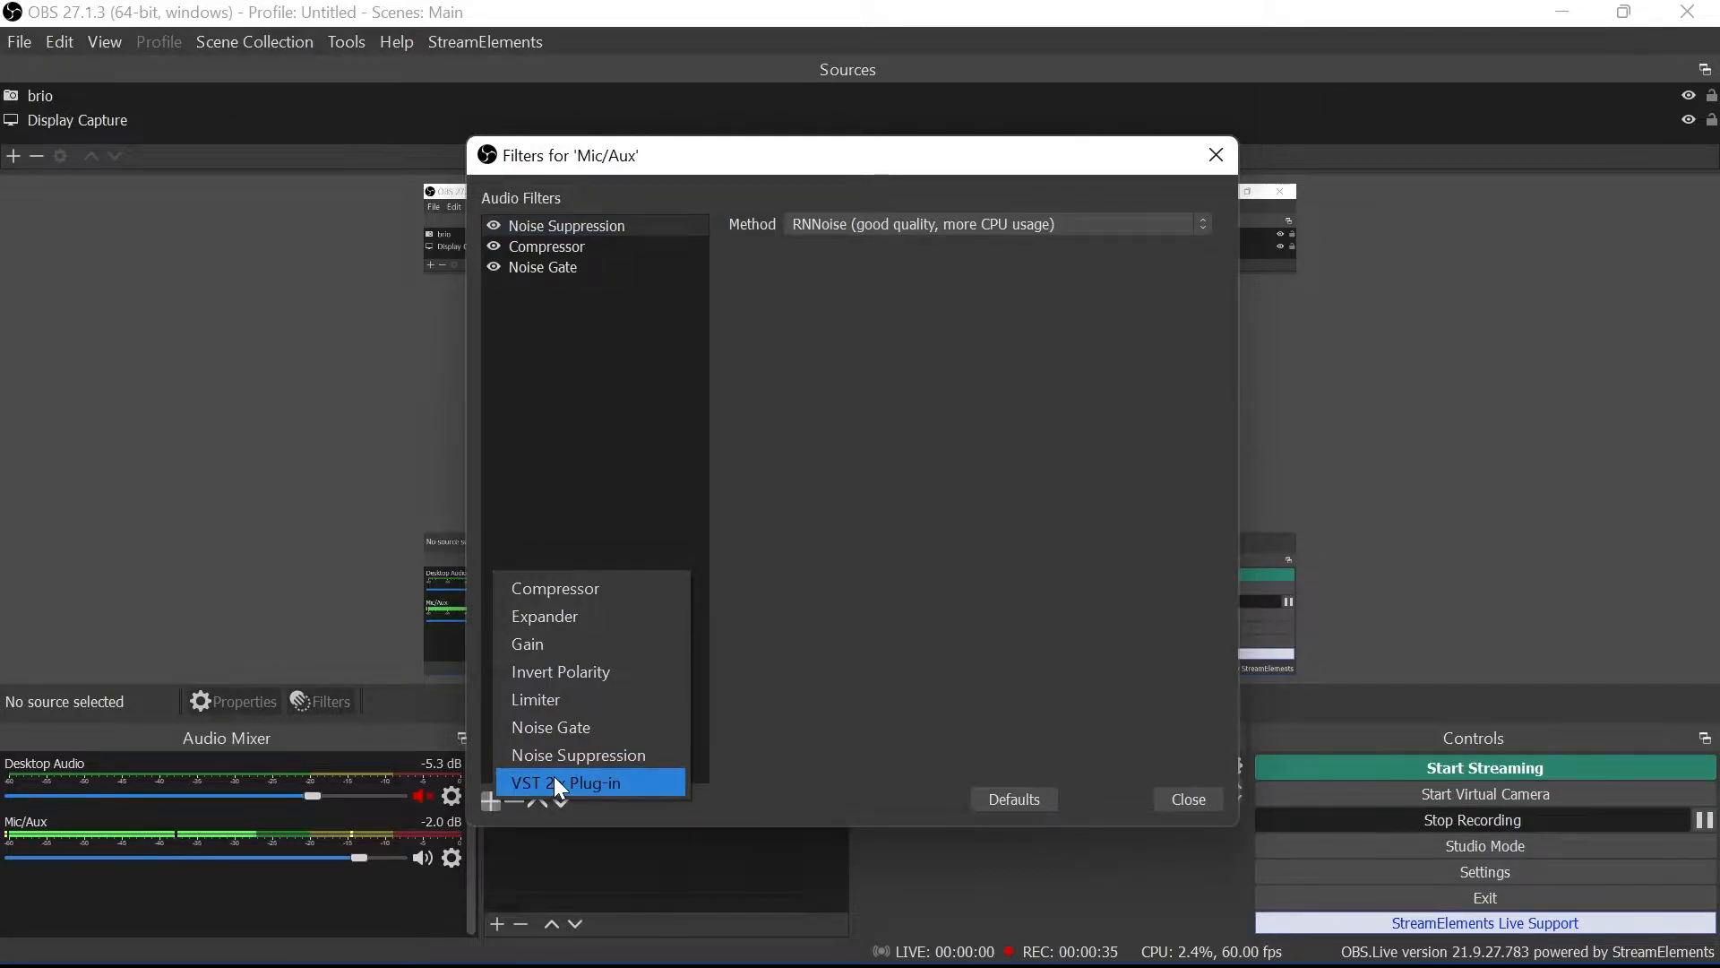
{"action": "mouse_move", "coordinate": [592, 754]}
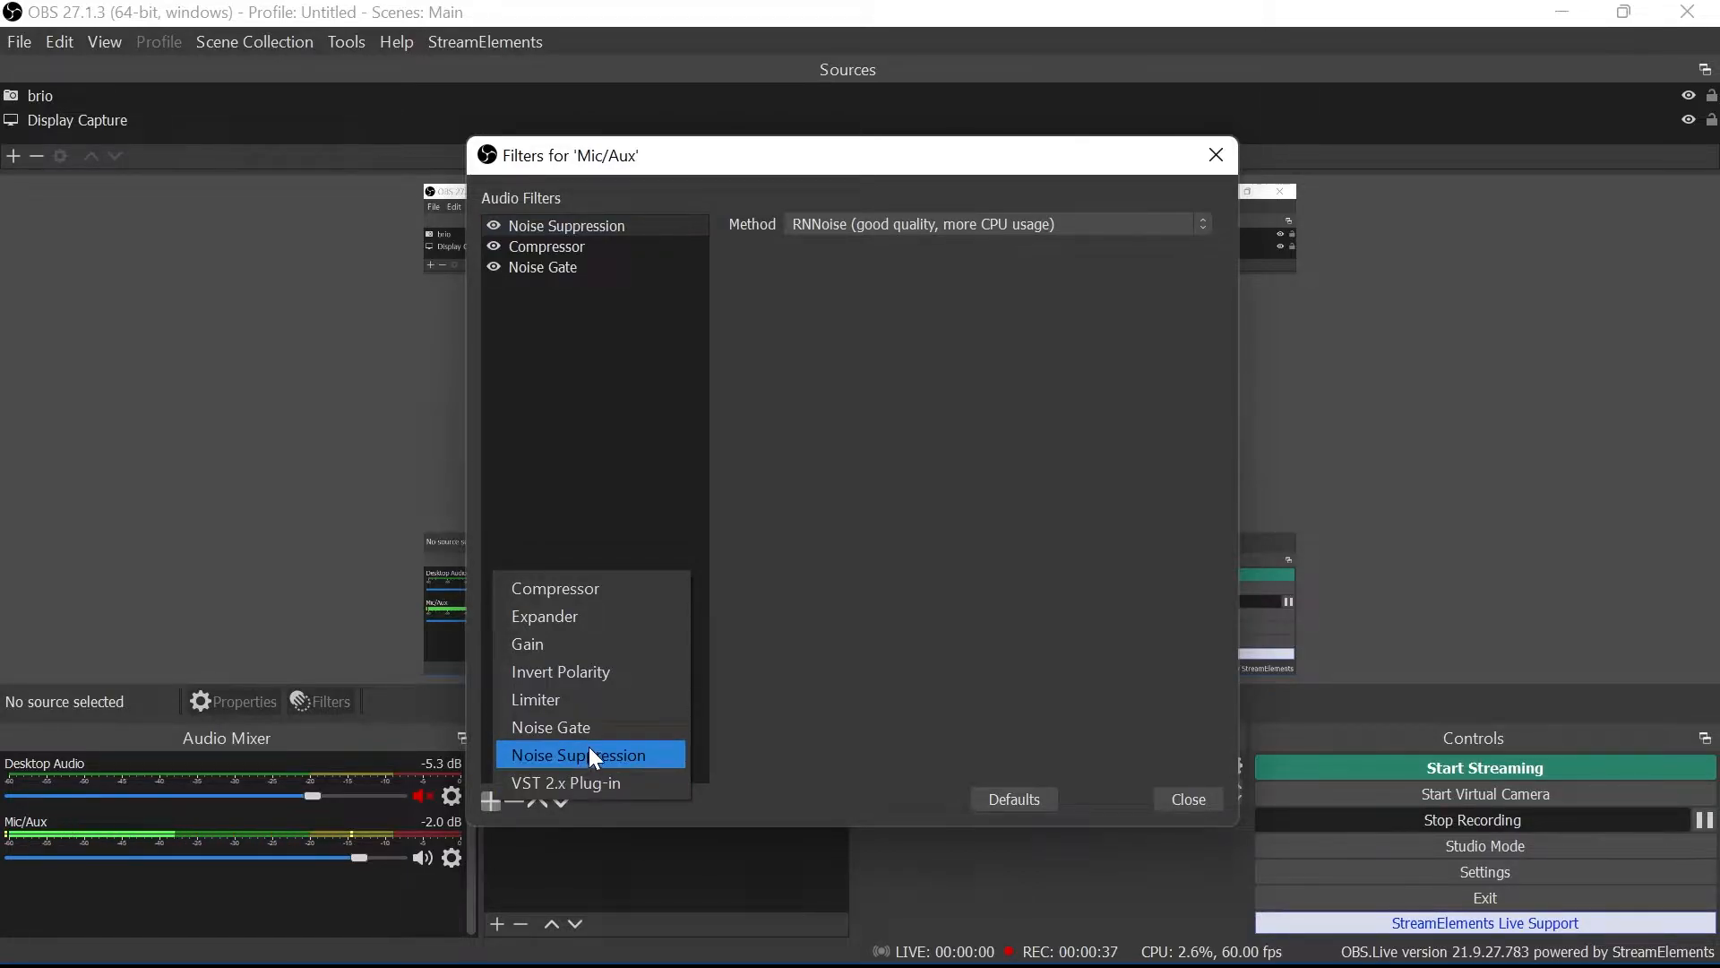
{"action": "mouse_move", "coordinate": [590, 587]}
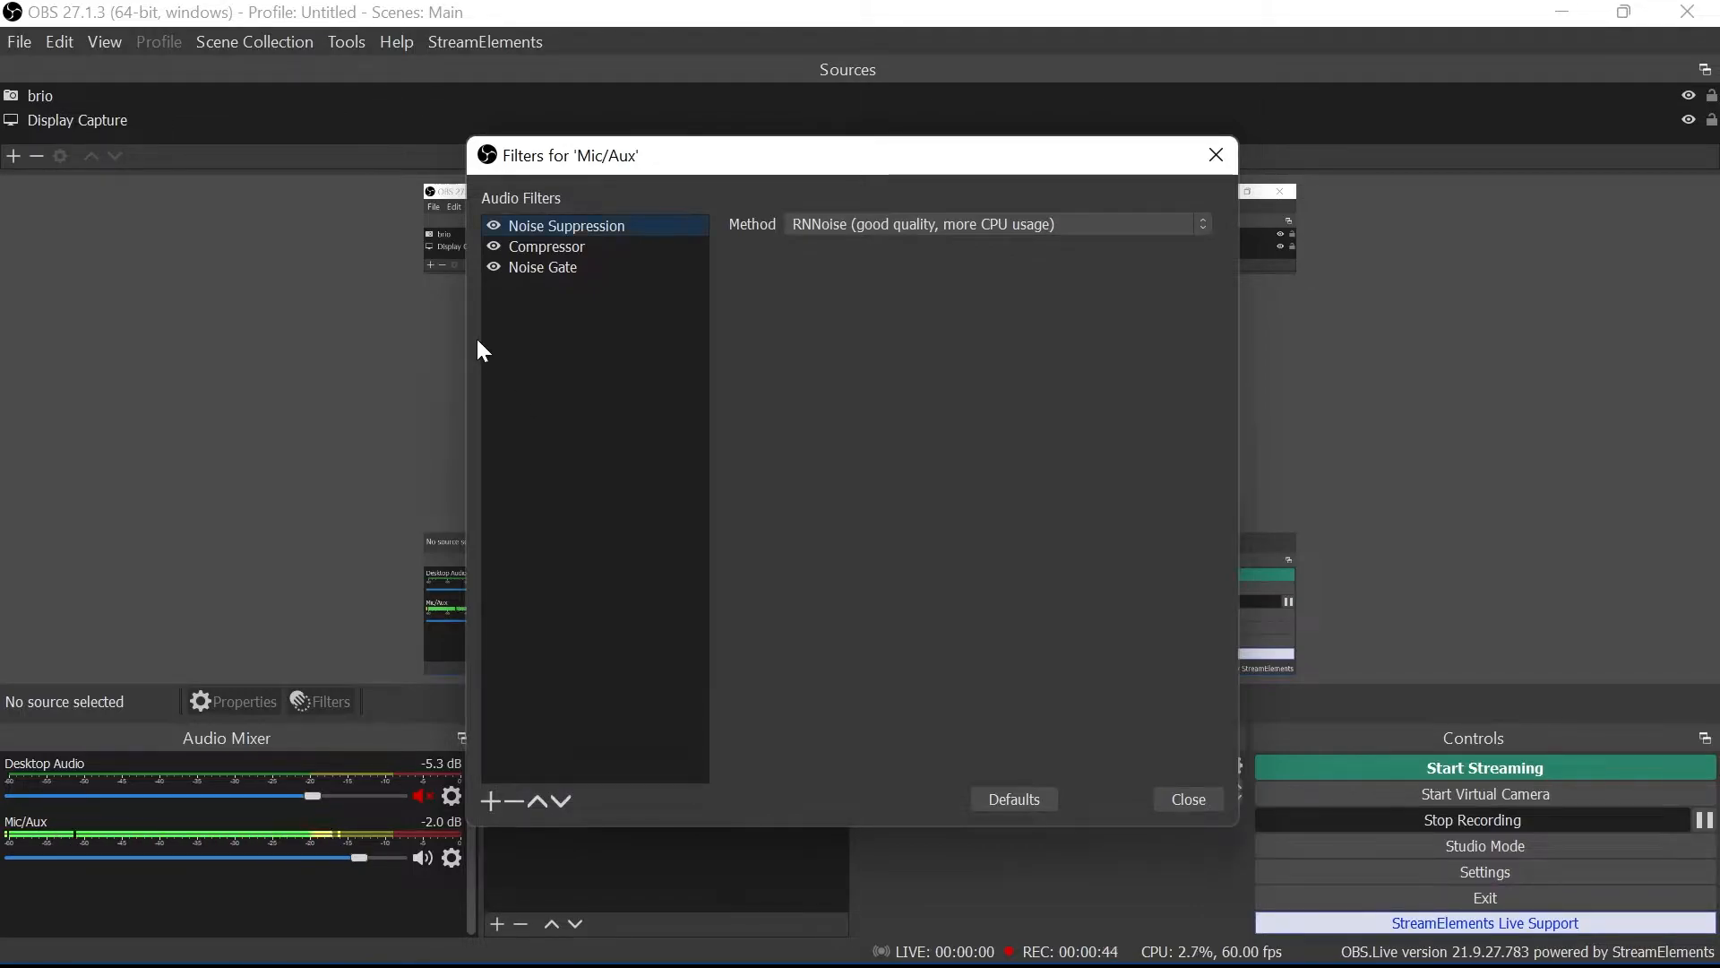
{"action": "mouse_move", "coordinate": [647, 234]}
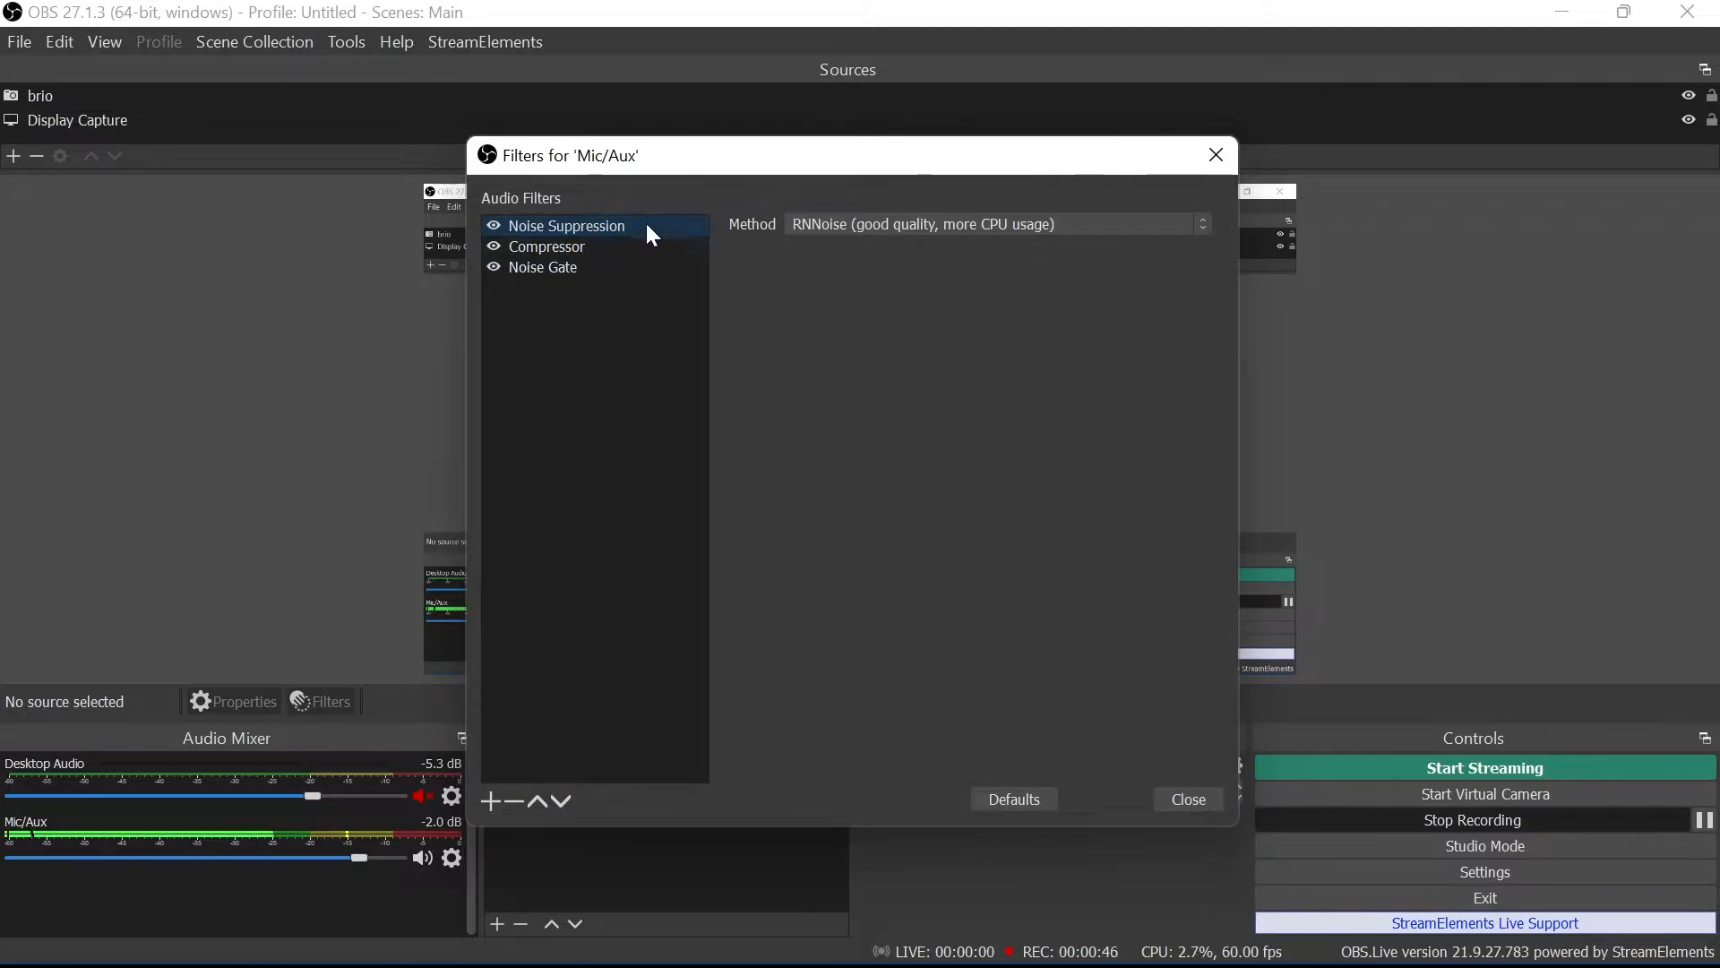
{"action": "mouse_move", "coordinate": [899, 226]}
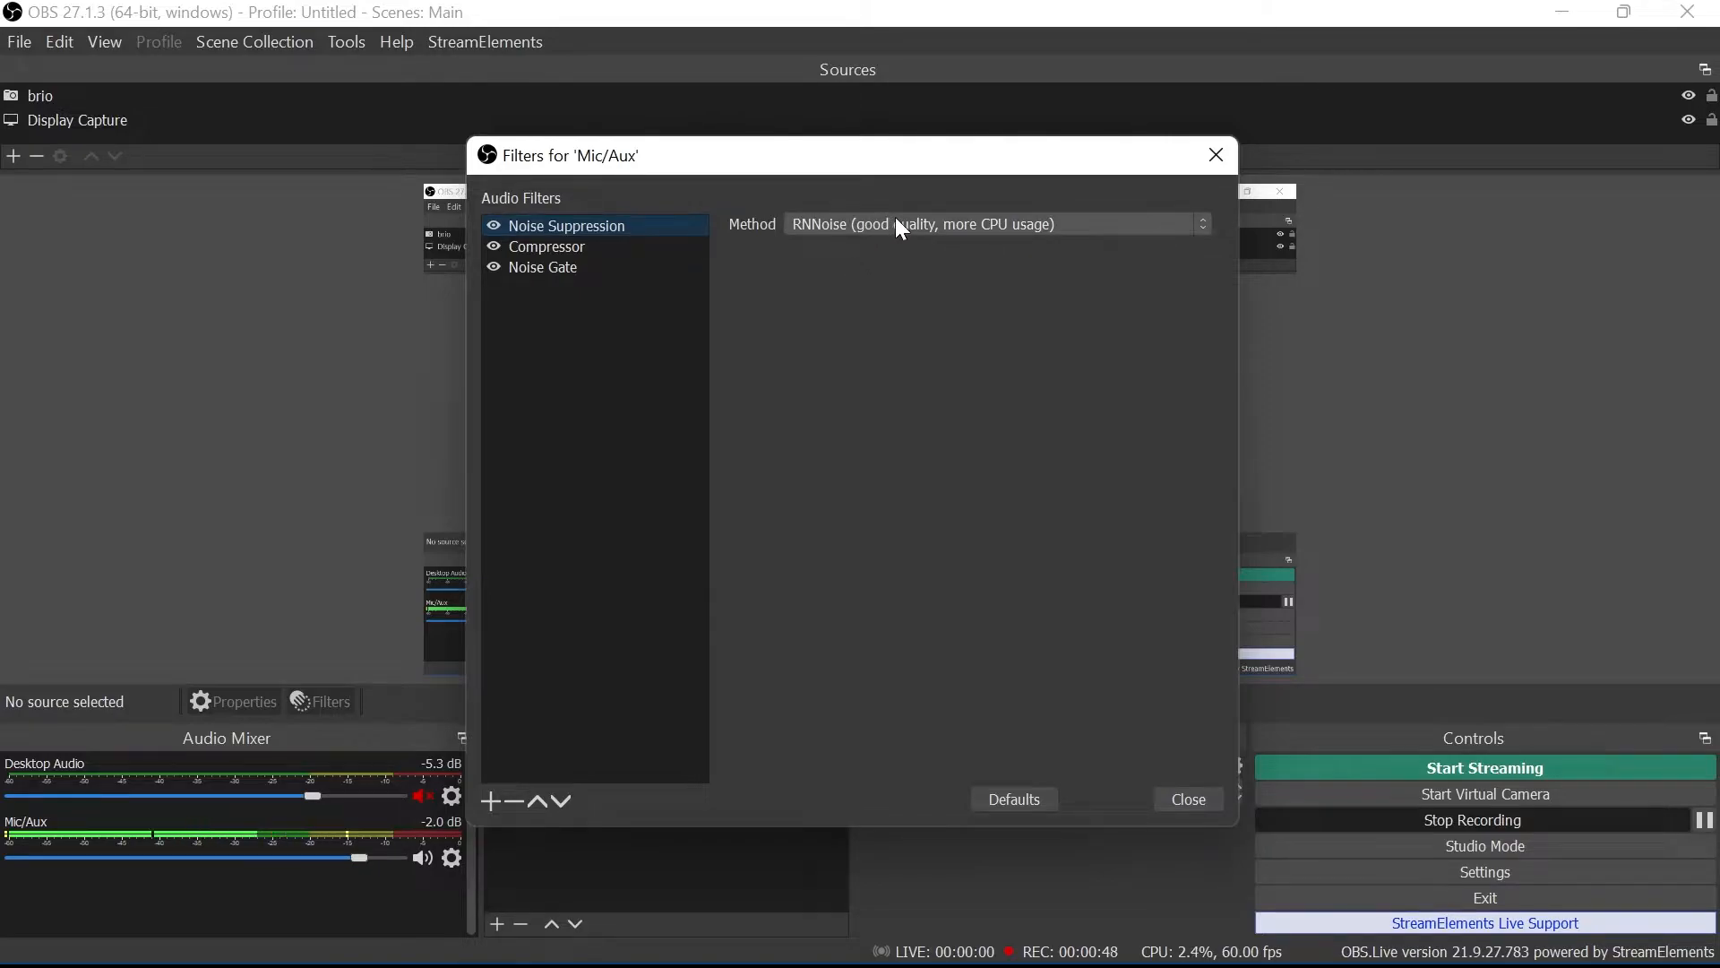
Show the Compressor filter: 11:1 ratio, -18 dB threshold, 6/60 ms attack/release, 5 dB gain.
{"action": "left_click", "coordinate": [545, 245]}
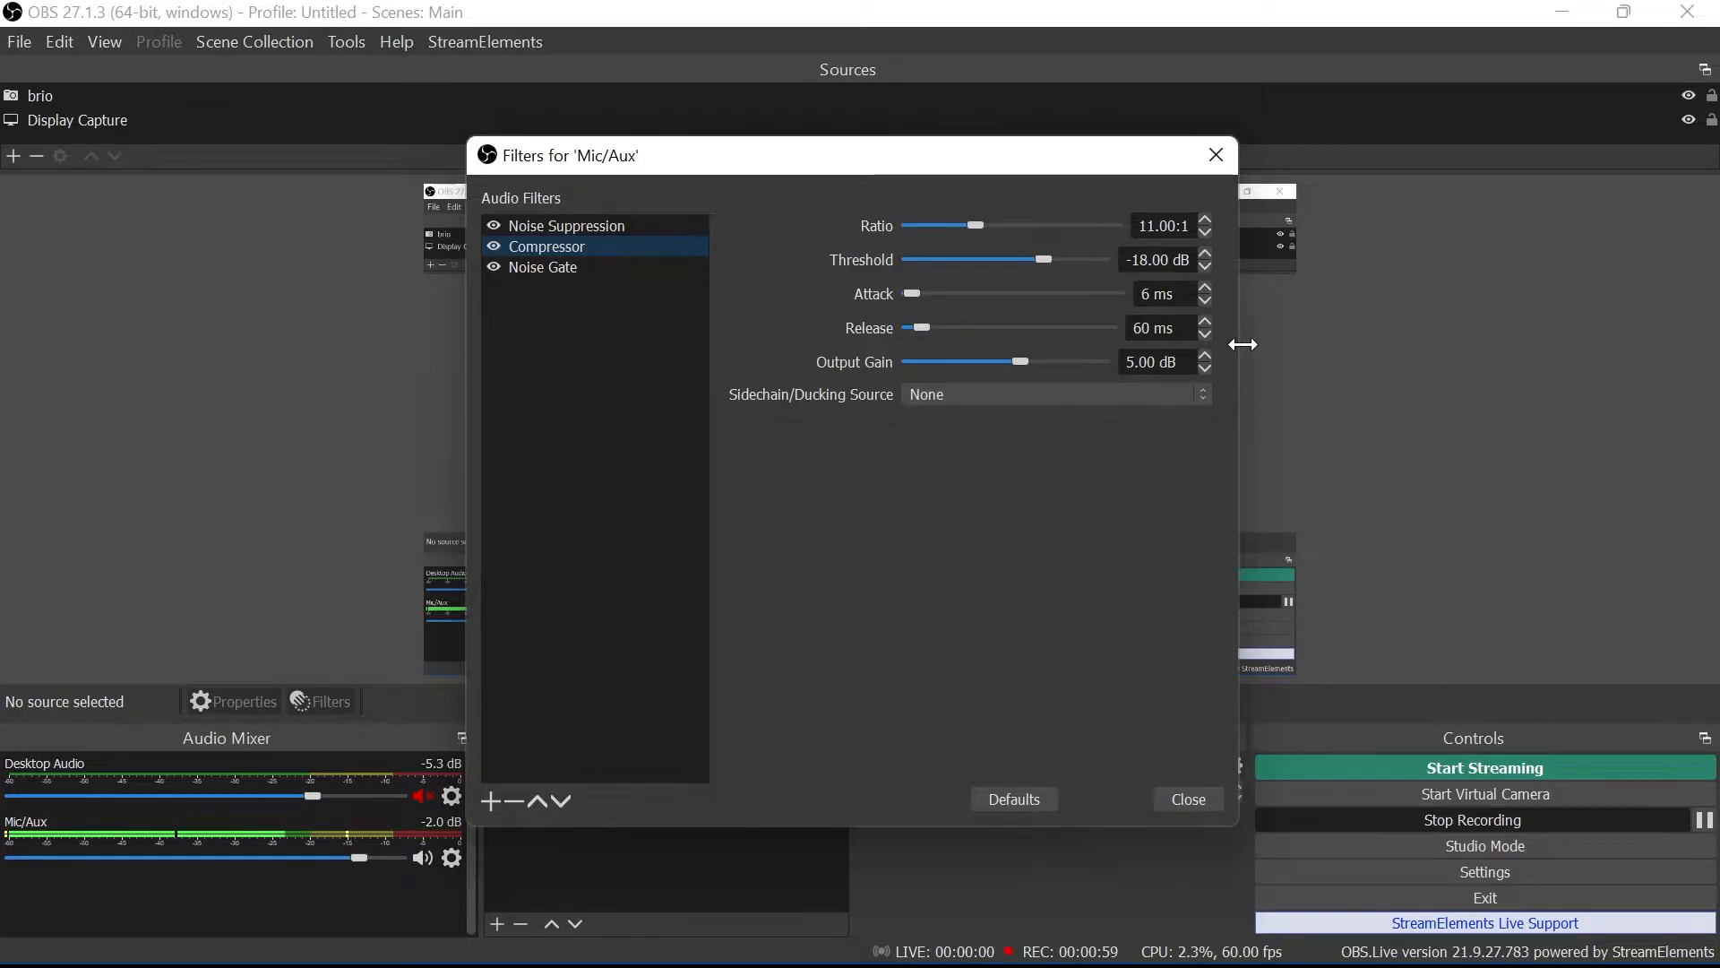
{"action": "mouse_move", "coordinate": [1227, 516]}
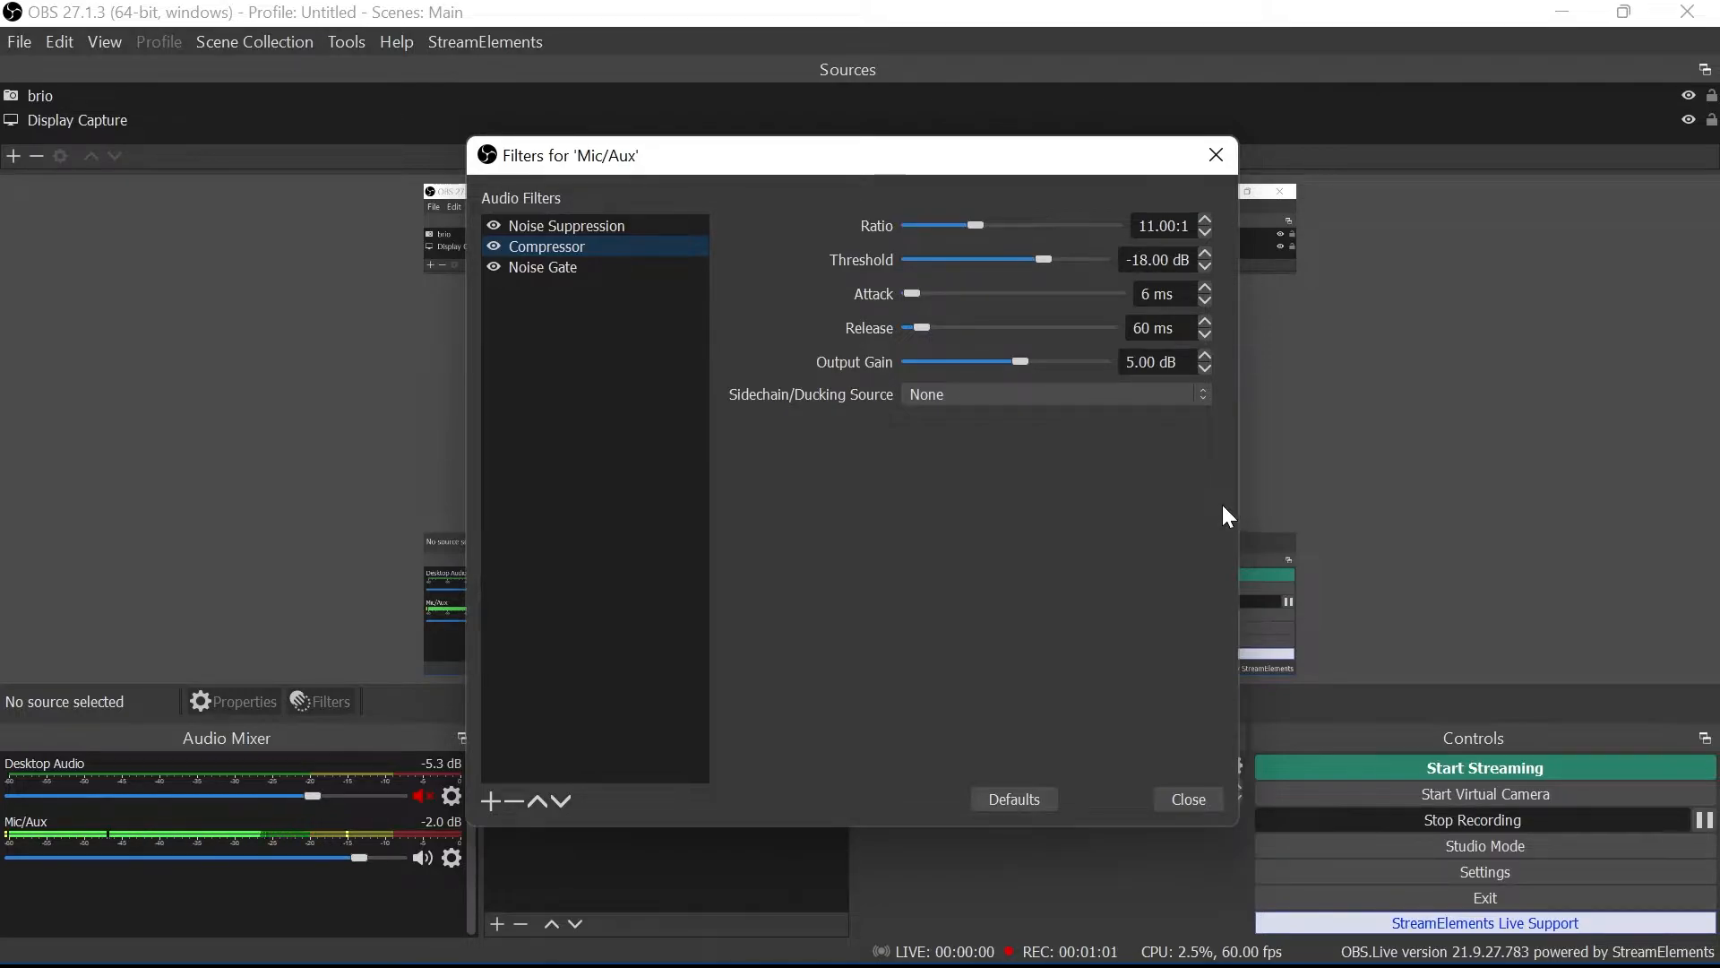
{"action": "mouse_move", "coordinate": [1137, 557]}
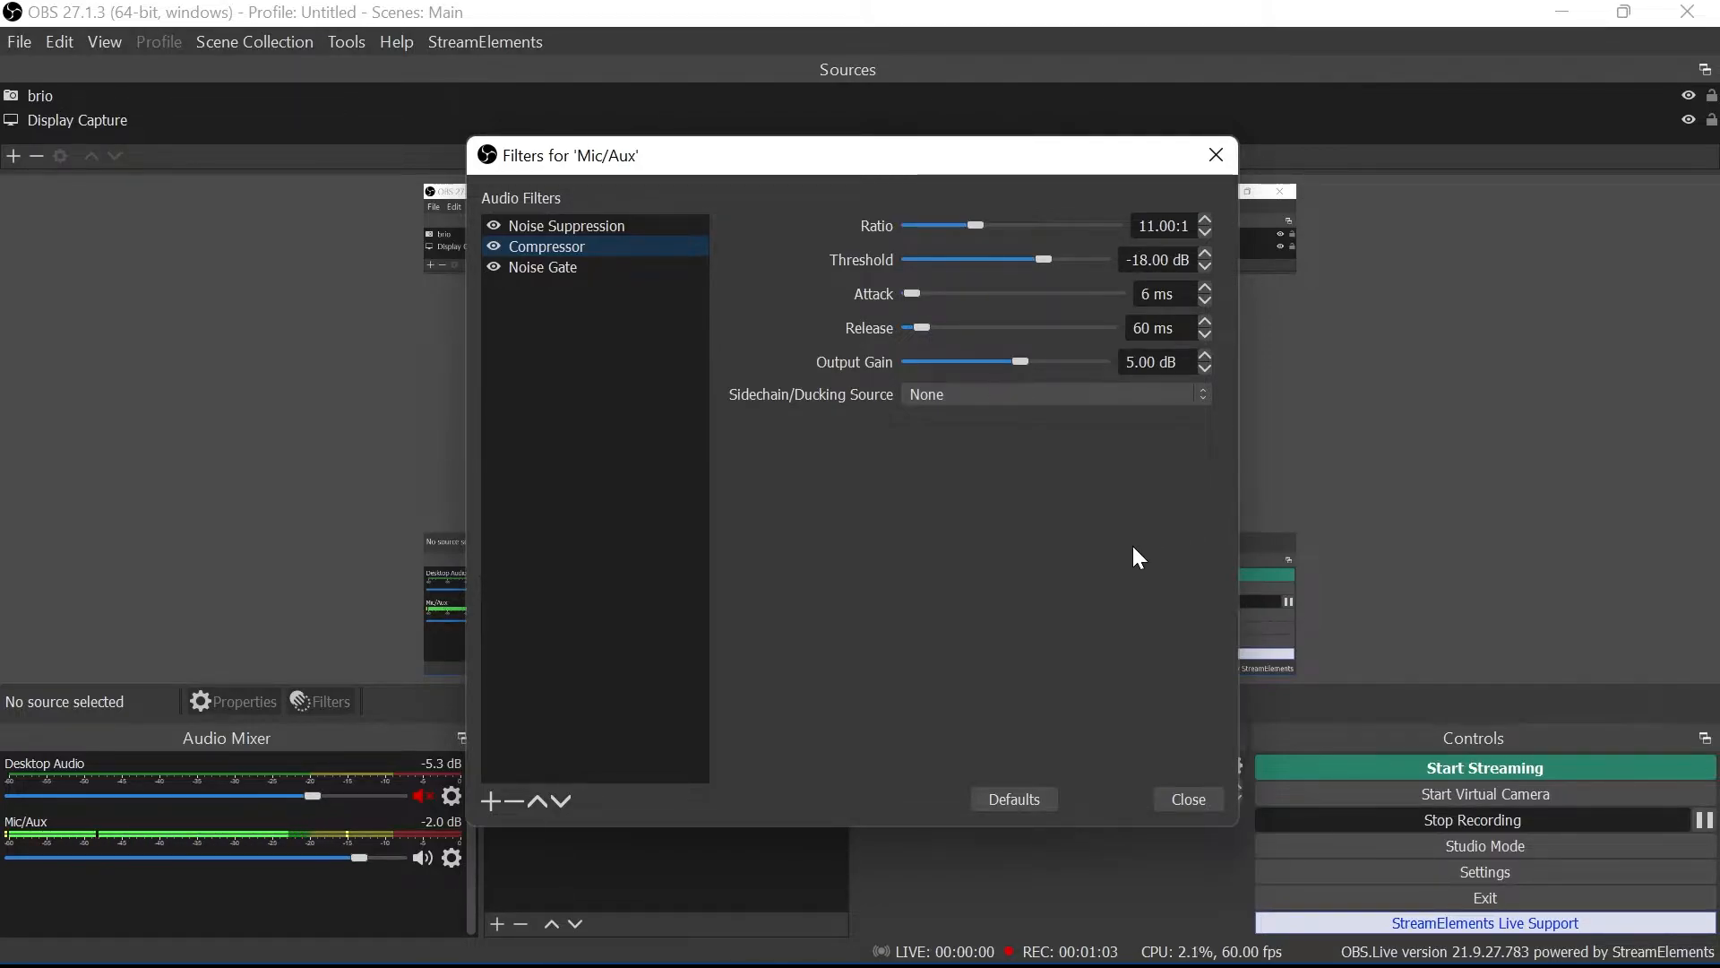
{"action": "mouse_move", "coordinate": [1037, 607]}
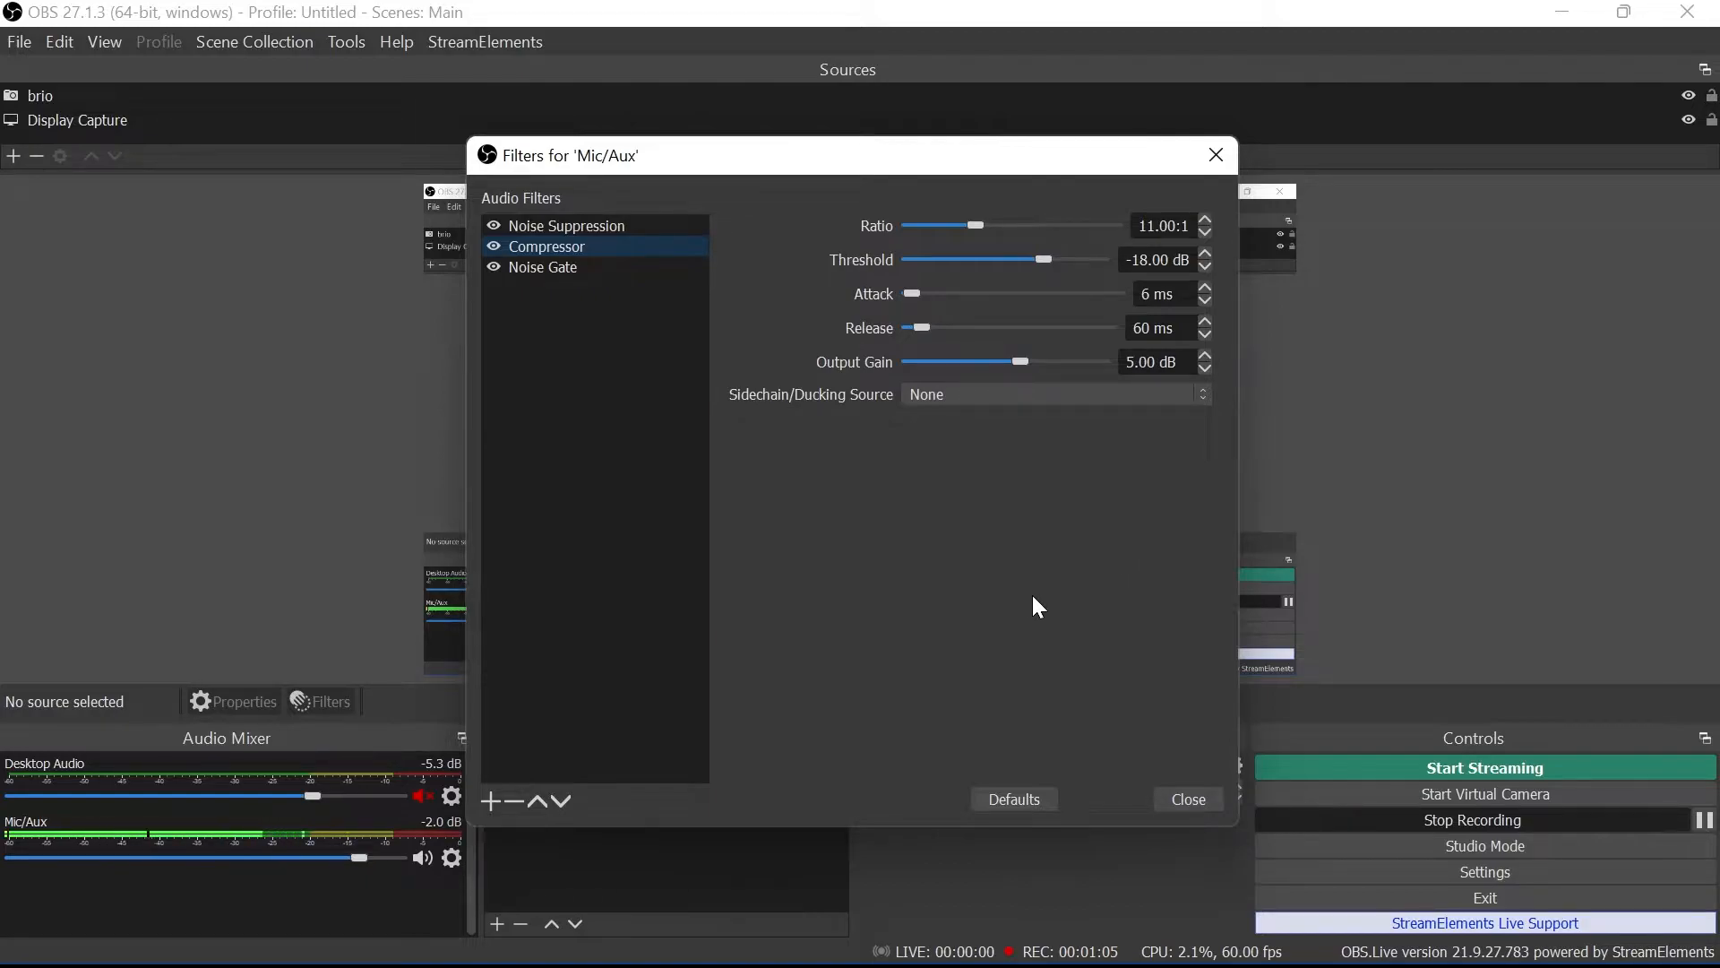
{"action": "mouse_move", "coordinate": [1033, 639]}
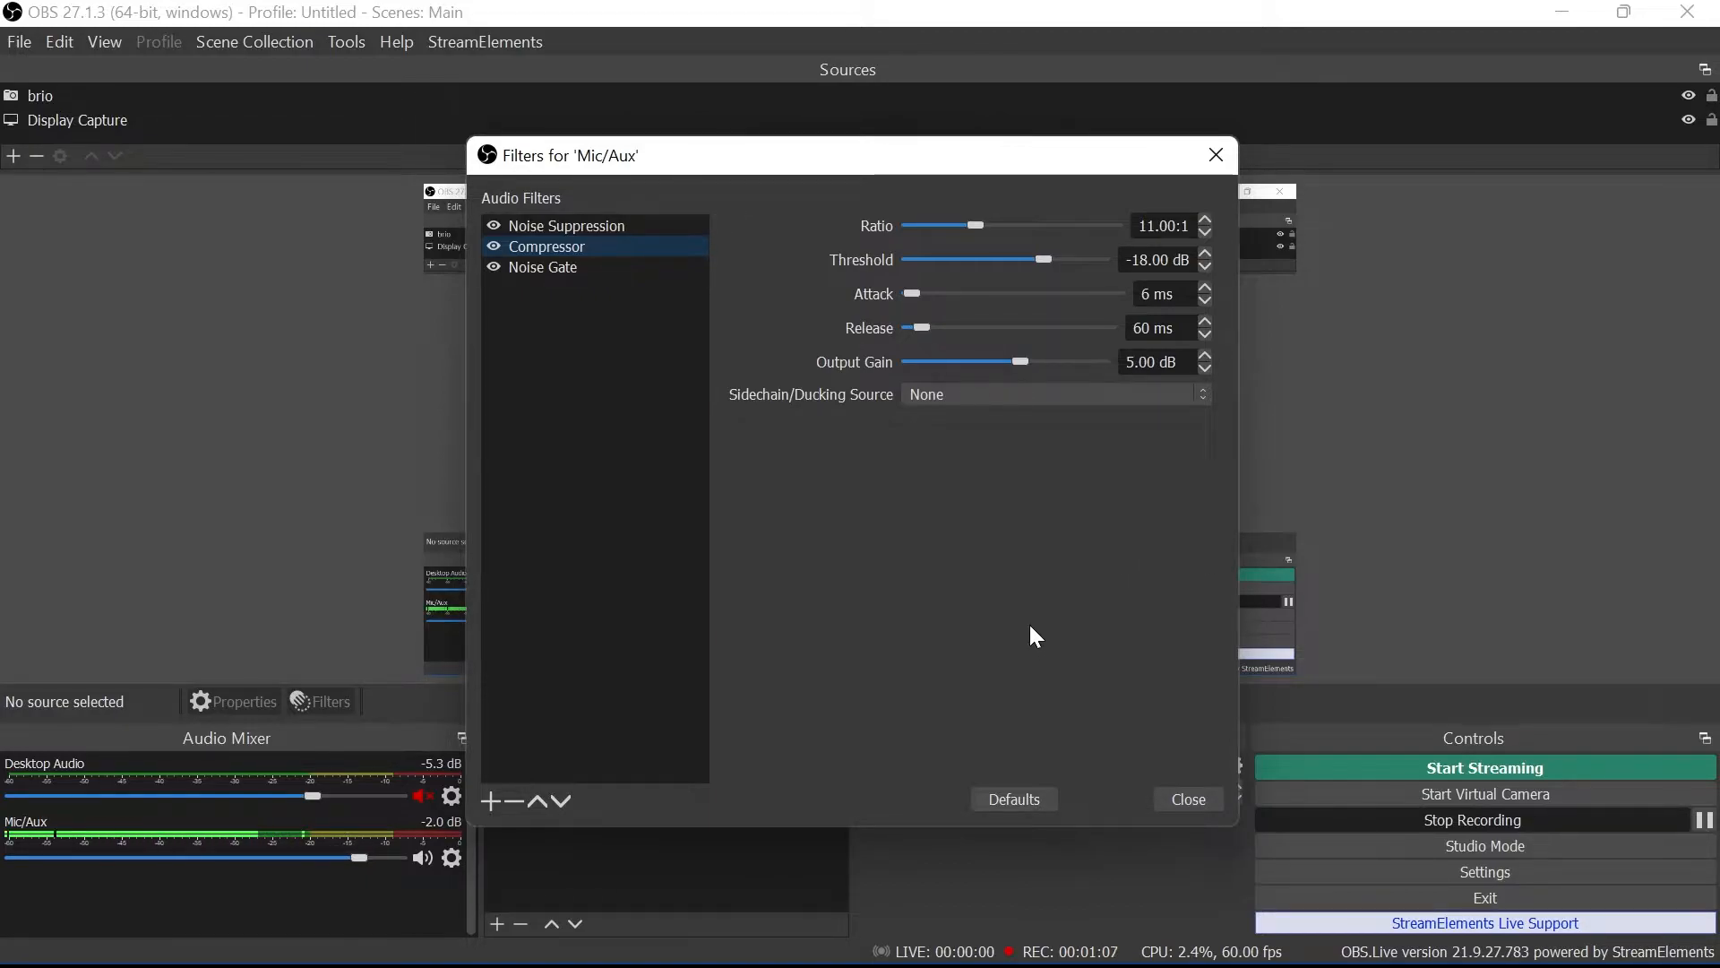
{"action": "mouse_move", "coordinate": [998, 644]}
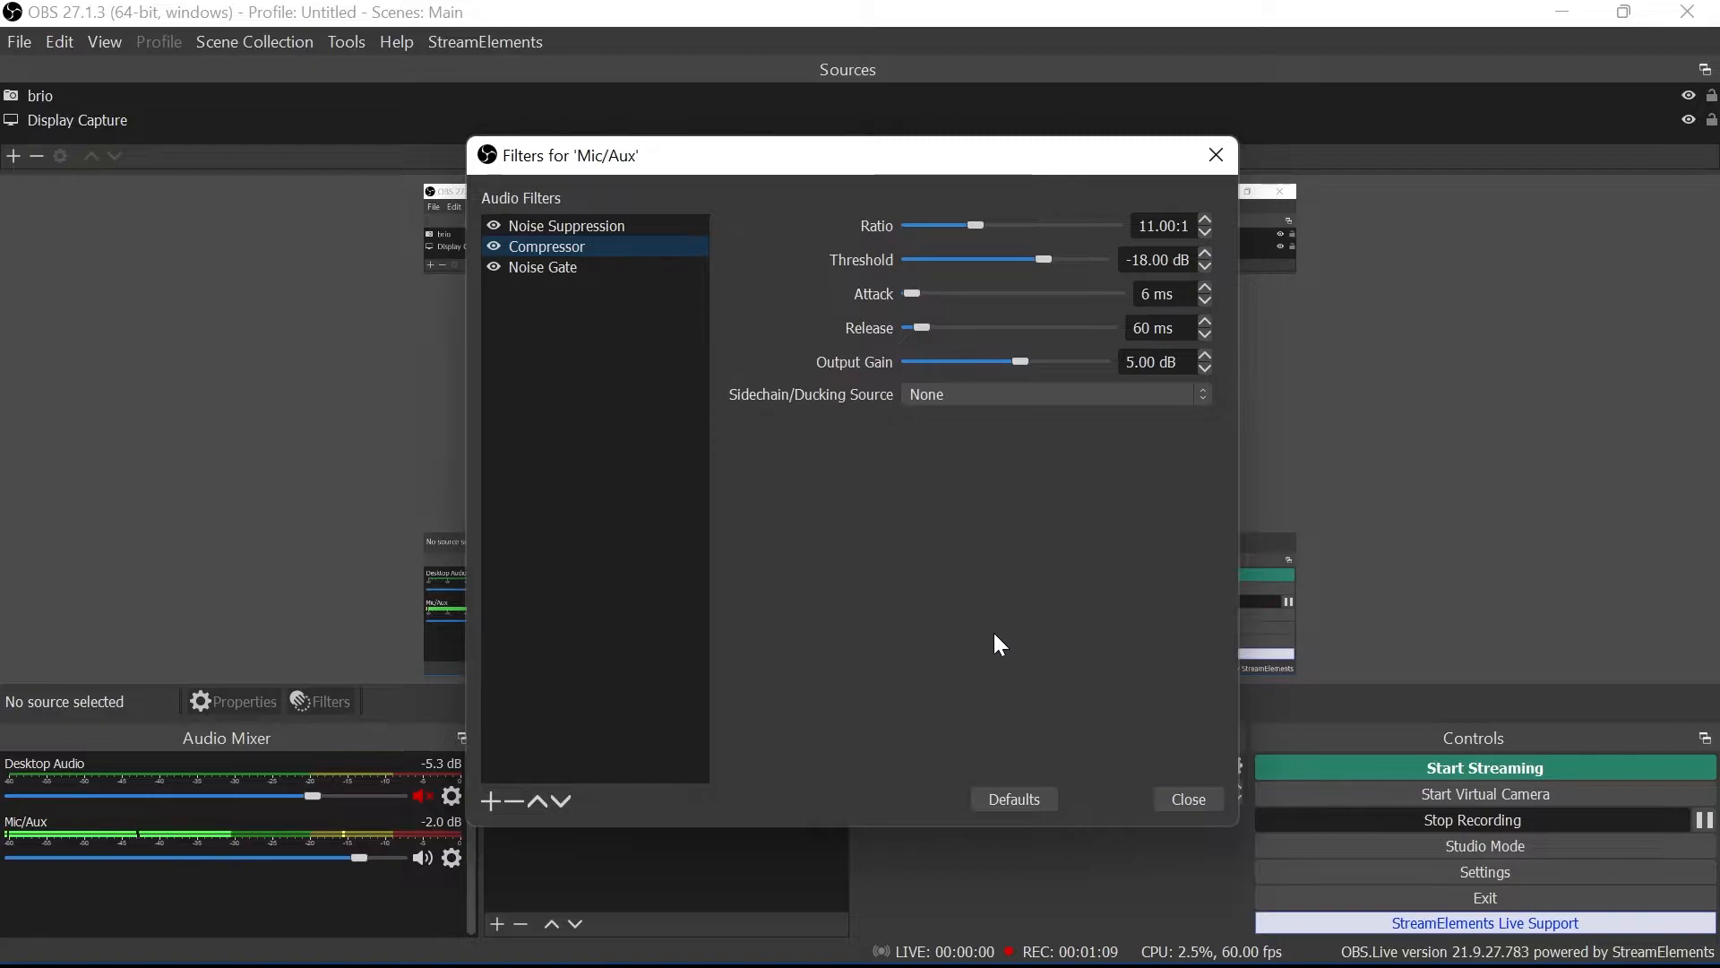
Show the Noise Gate filter: close -32 dB, open -43 dB, attack 25 ms, hold/release 100 ms.
{"action": "left_click", "coordinate": [543, 267]}
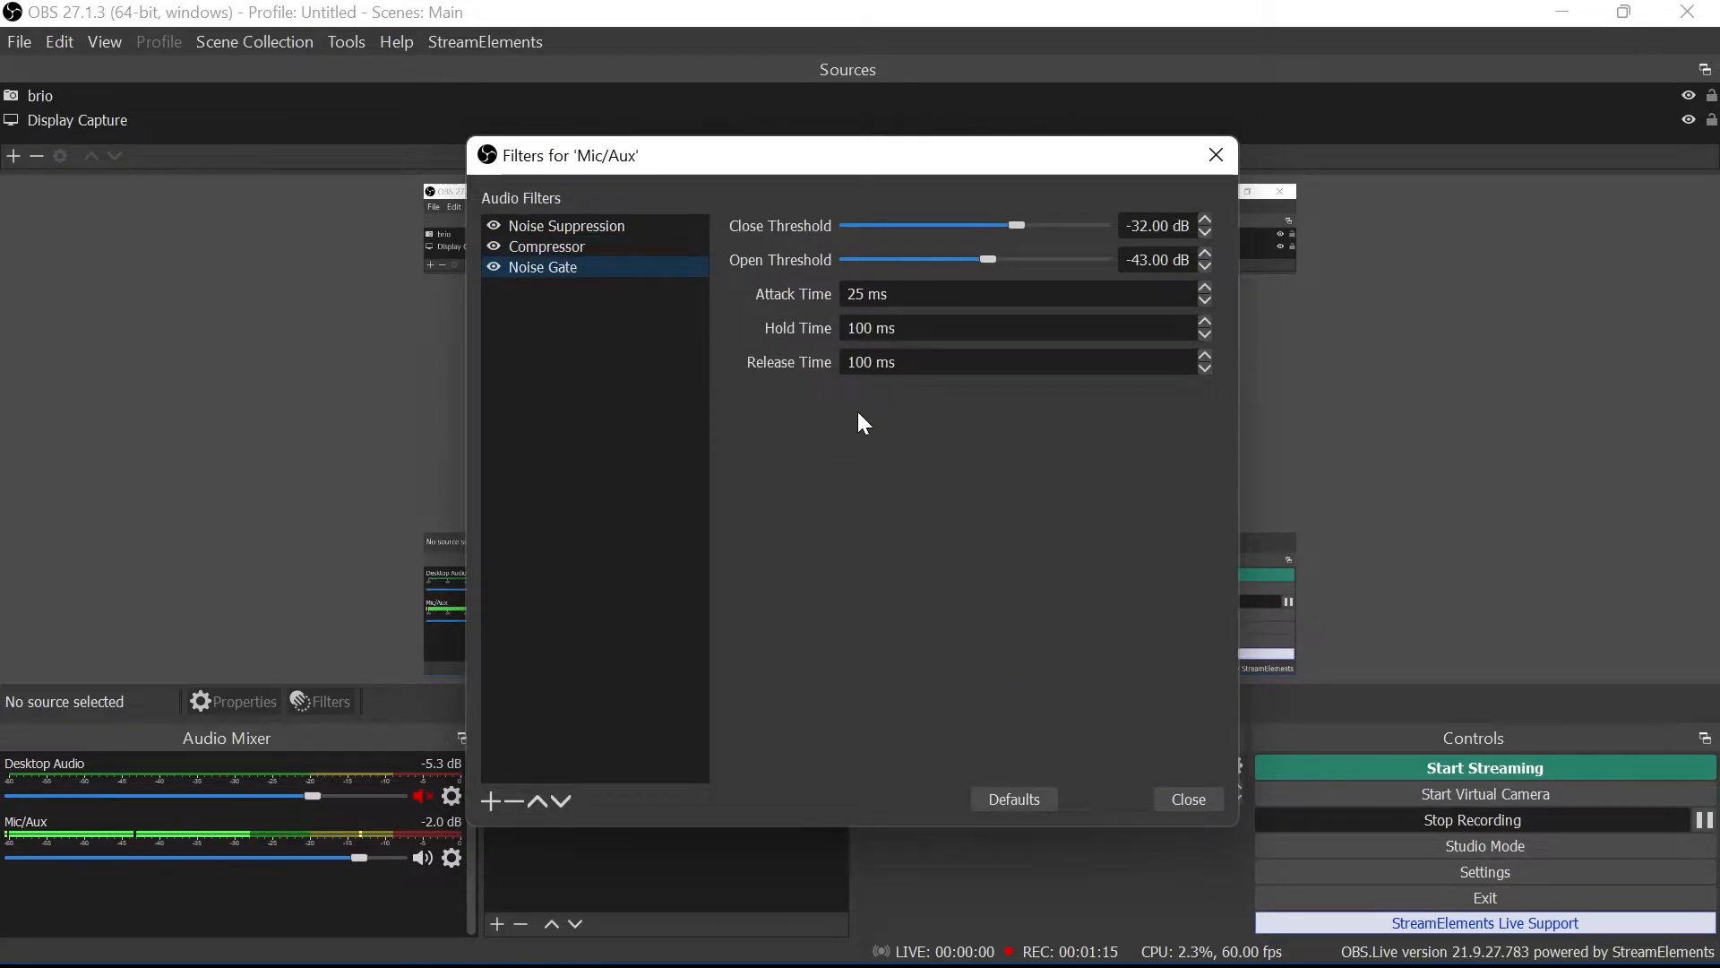
{"action": "mouse_move", "coordinate": [836, 429]}
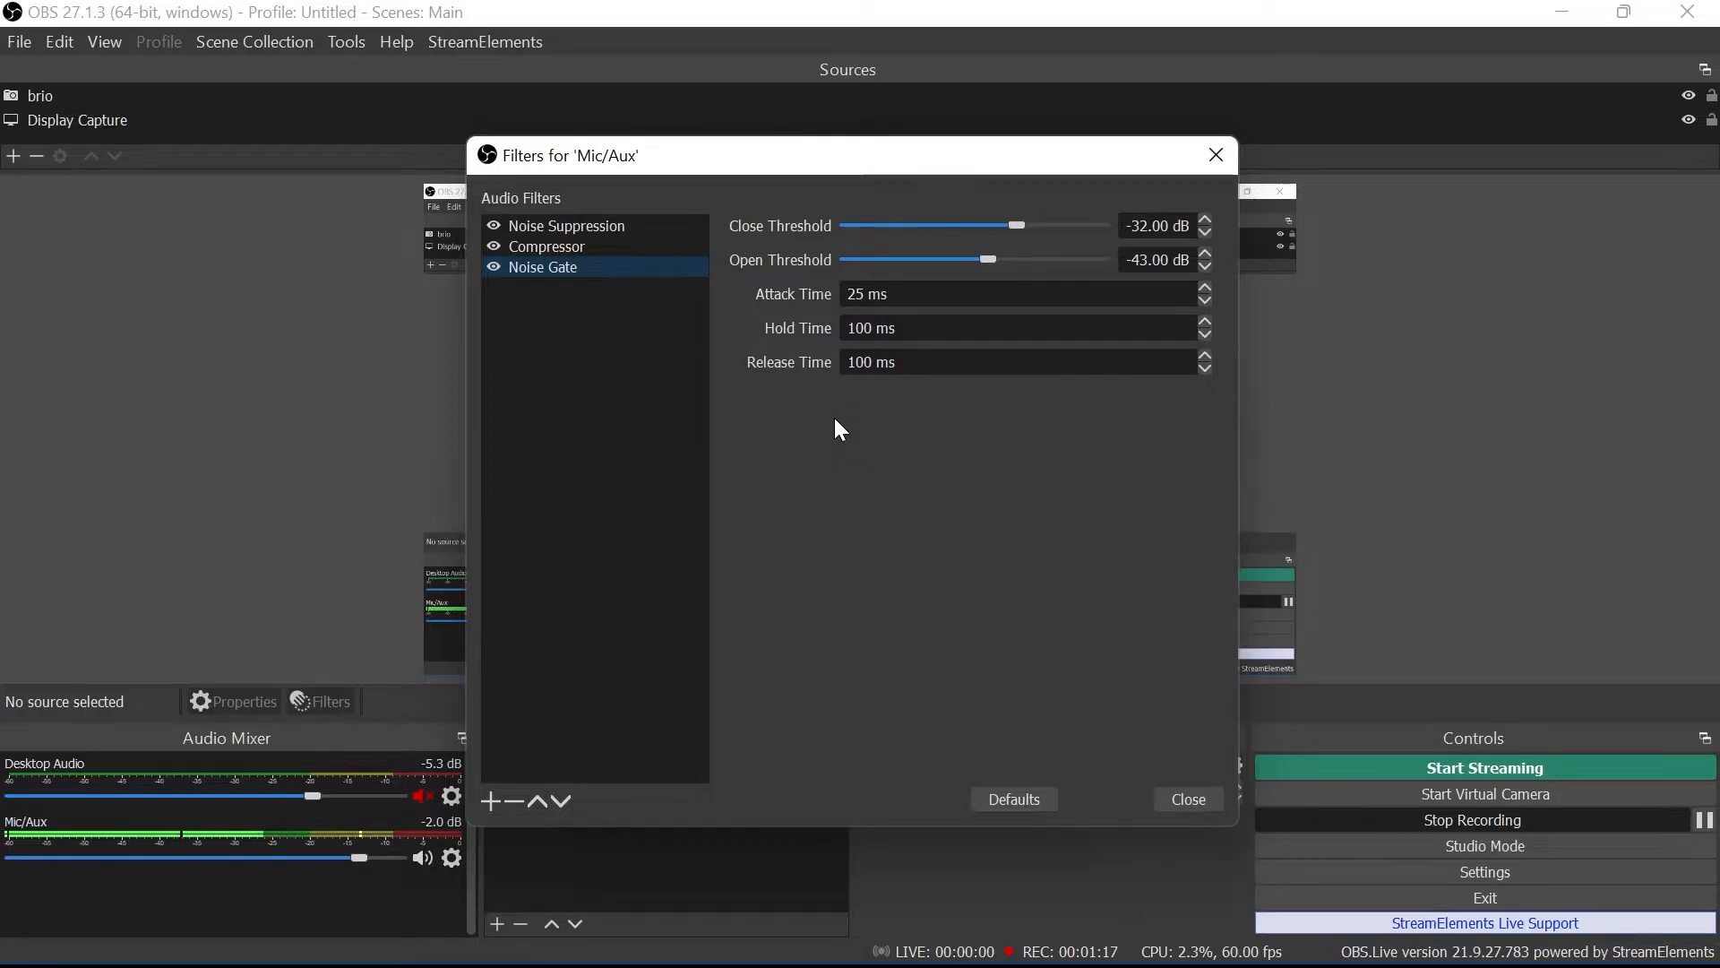
{"action": "mouse_move", "coordinate": [856, 479]}
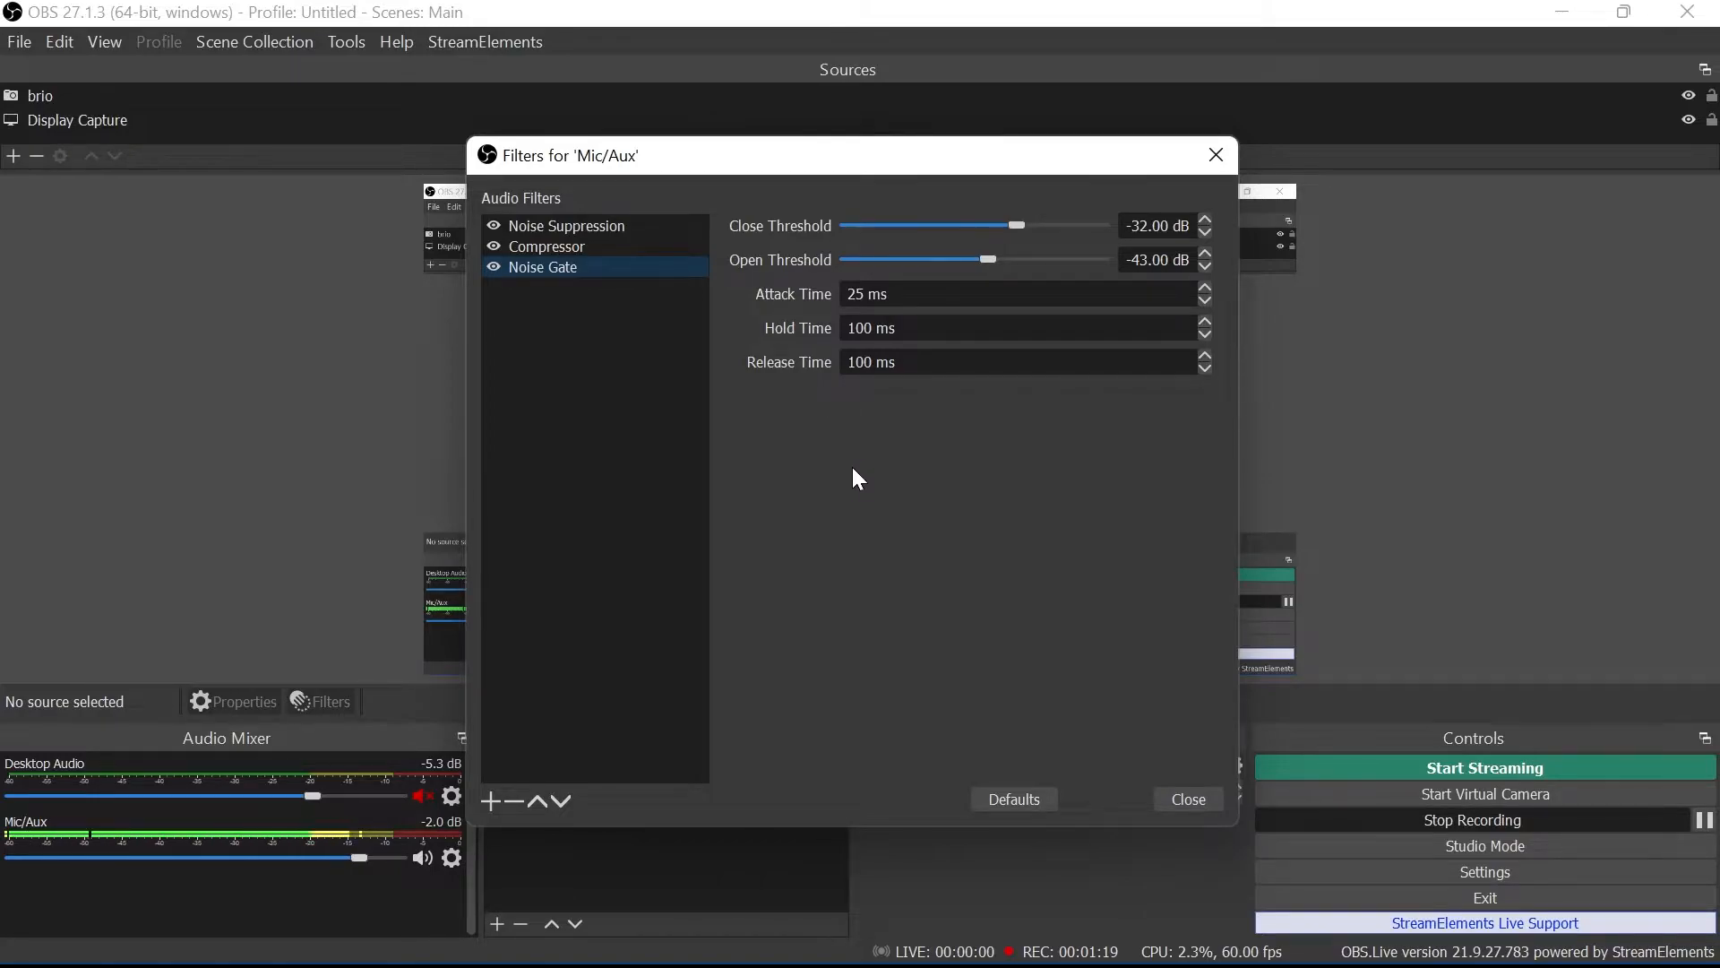
{"action": "mouse_move", "coordinate": [835, 464]}
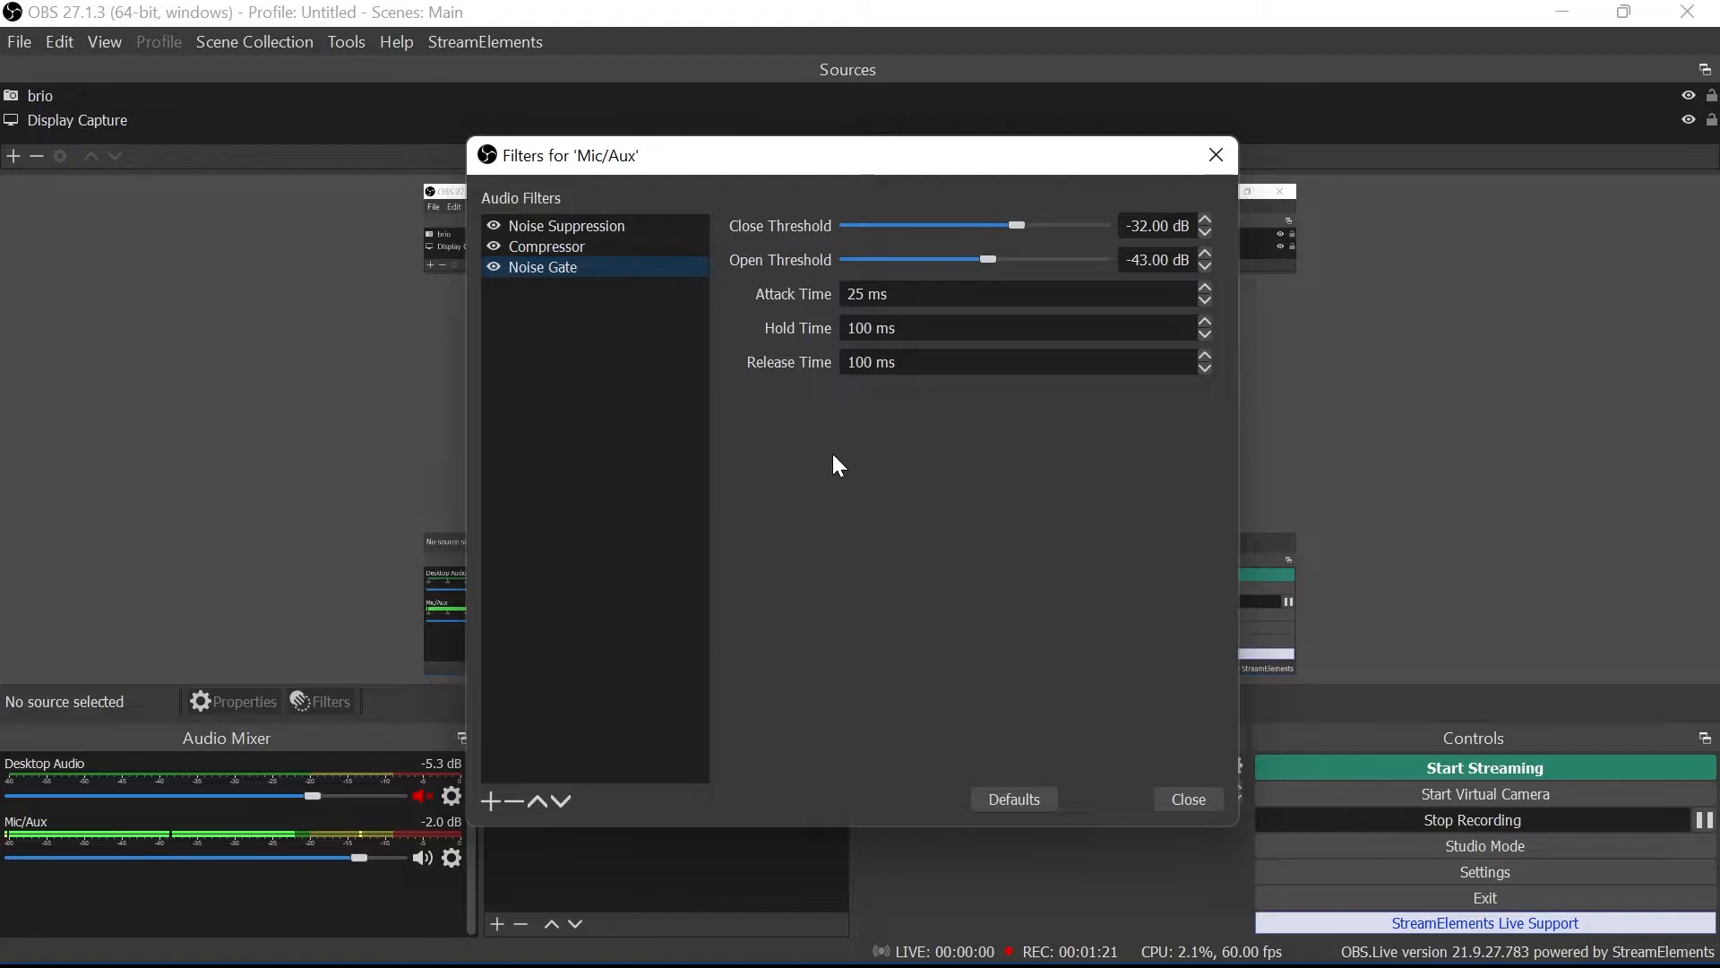
{"action": "mouse_move", "coordinate": [861, 448]}
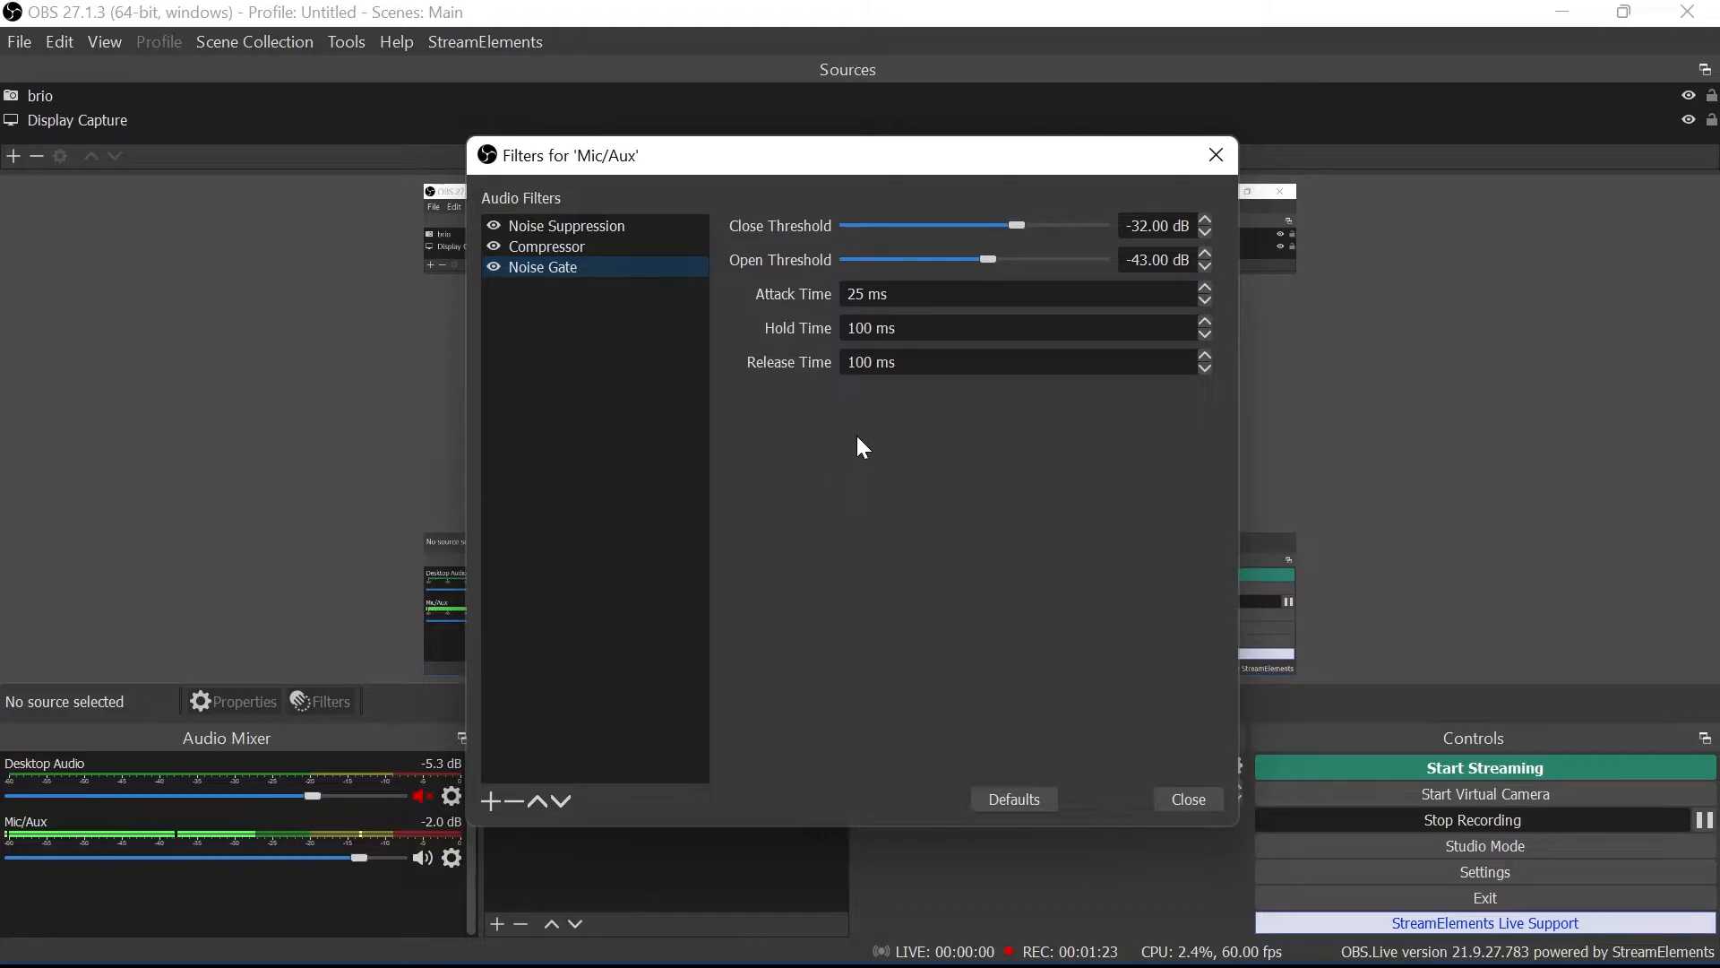